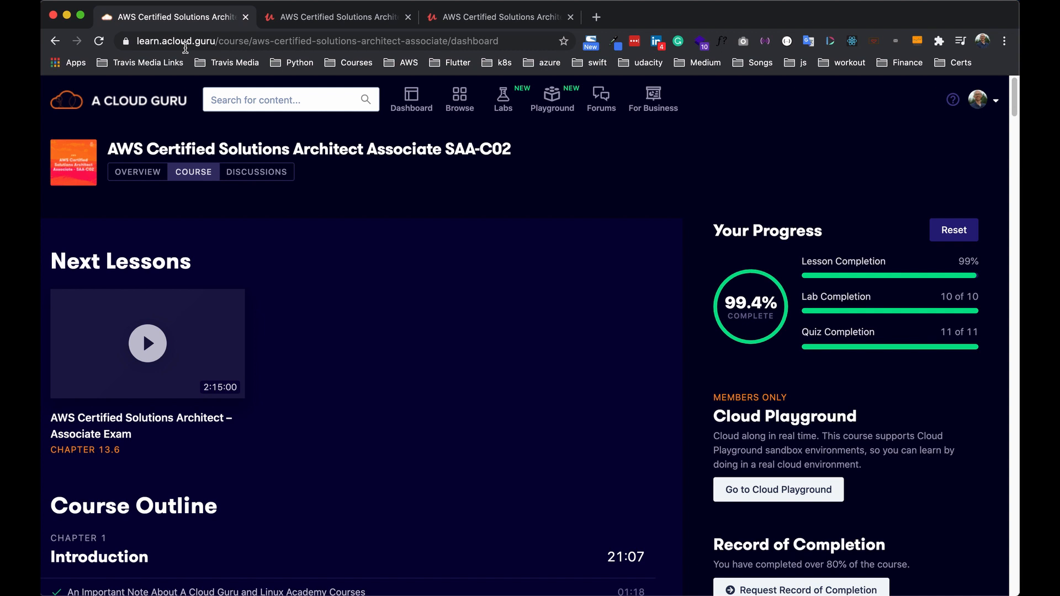
{"action": "mouse_move", "coordinate": [203, 62]}
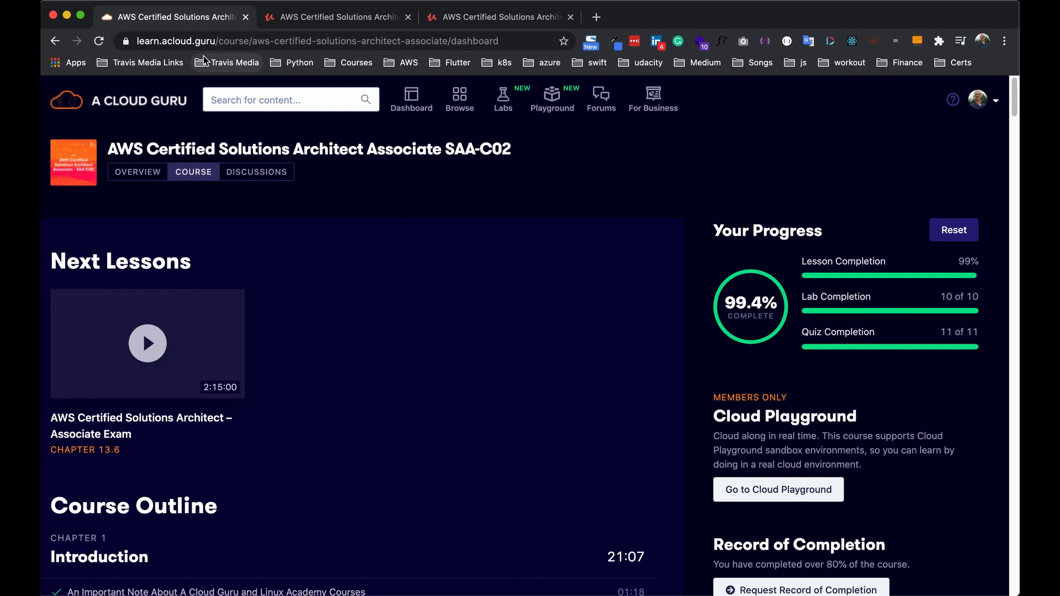
{"action": "mouse_move", "coordinate": [393, 279]}
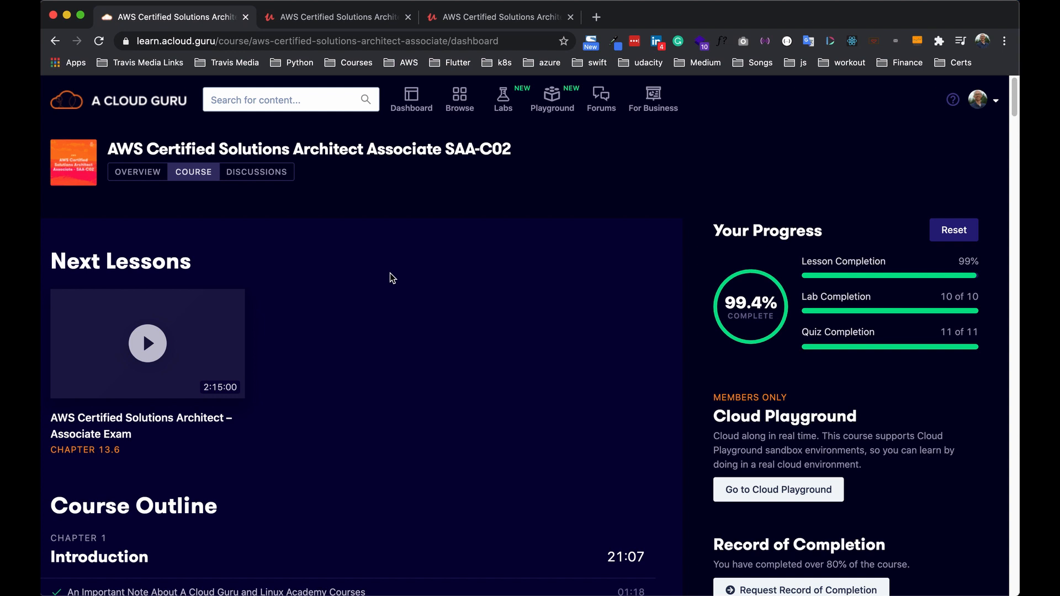
{"action": "mouse_move", "coordinate": [506, 41]}
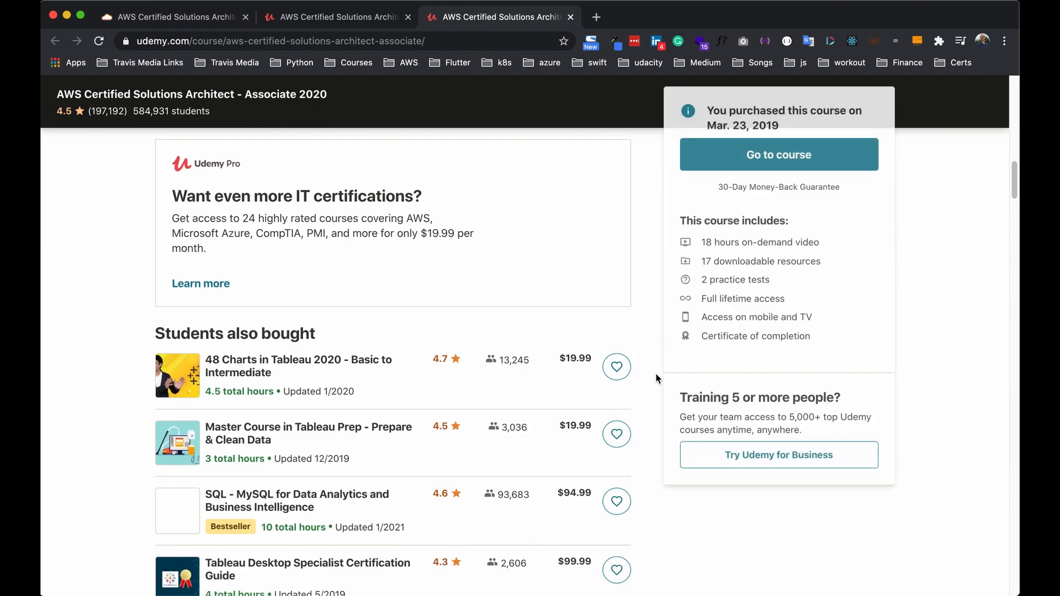
- Browse the A Cloud Guru course outline, then switch to the Udemy AWS SAA 2020 curriculum page
{"action": "scroll", "scroll_direction": "up", "scroll_amount": 3}
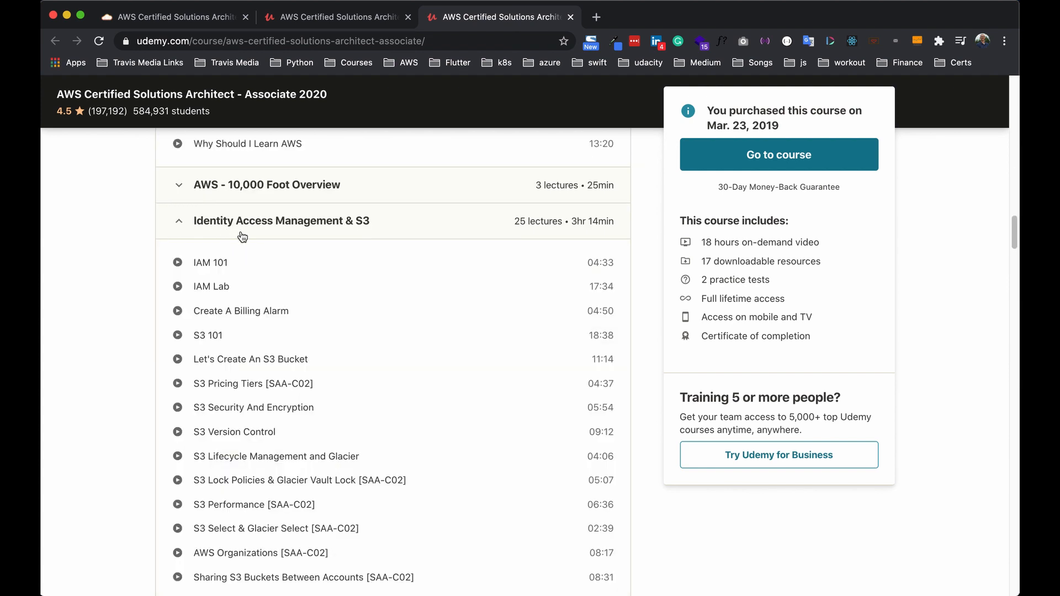
{"action": "mouse_move", "coordinate": [224, 259]}
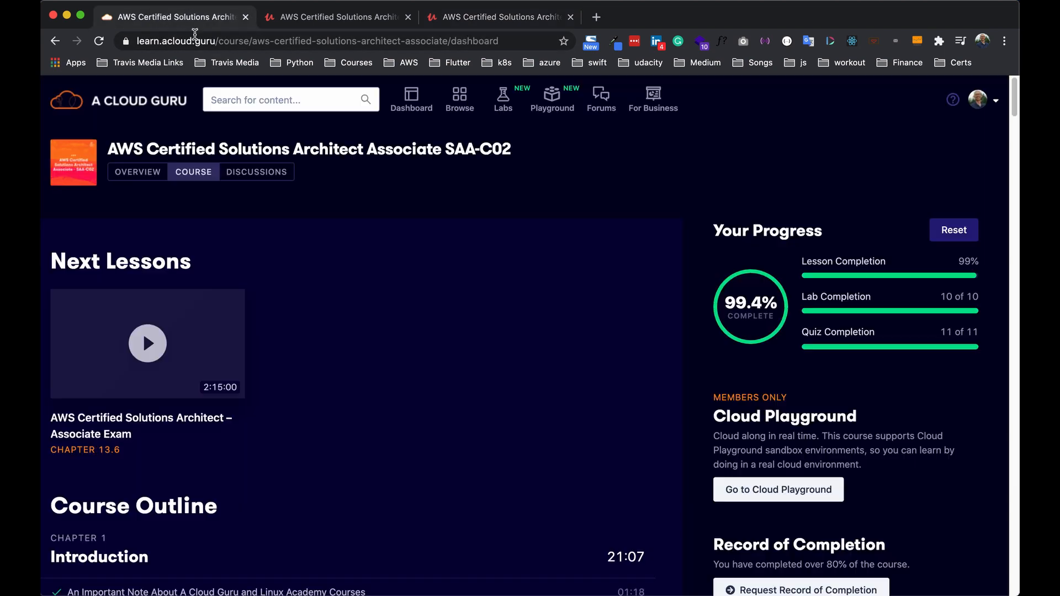
{"action": "scroll", "scroll_direction": "down", "scroll_amount": 3}
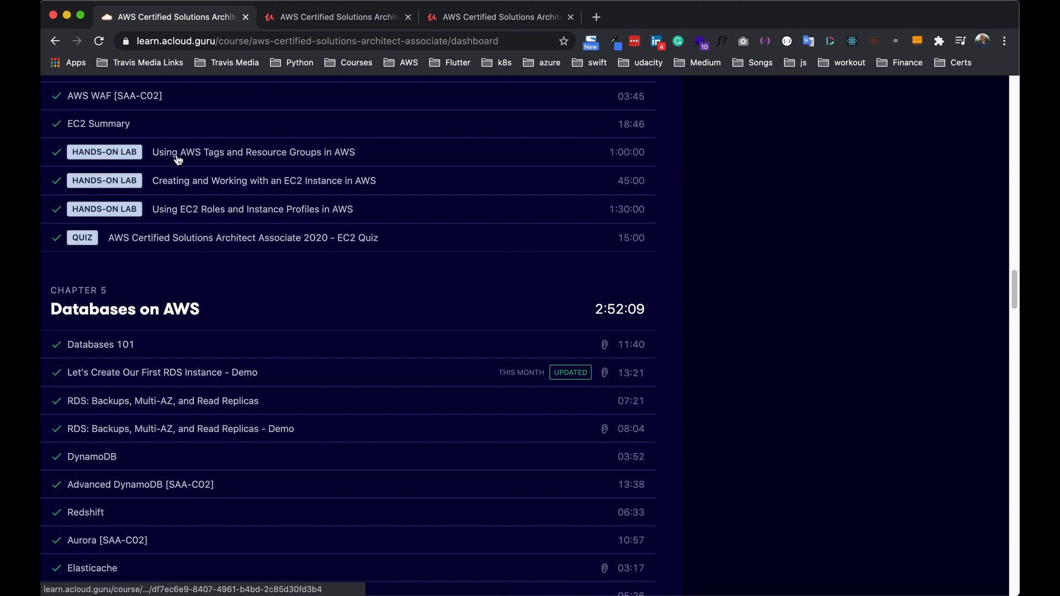
{"action": "mouse_move", "coordinate": [171, 176]}
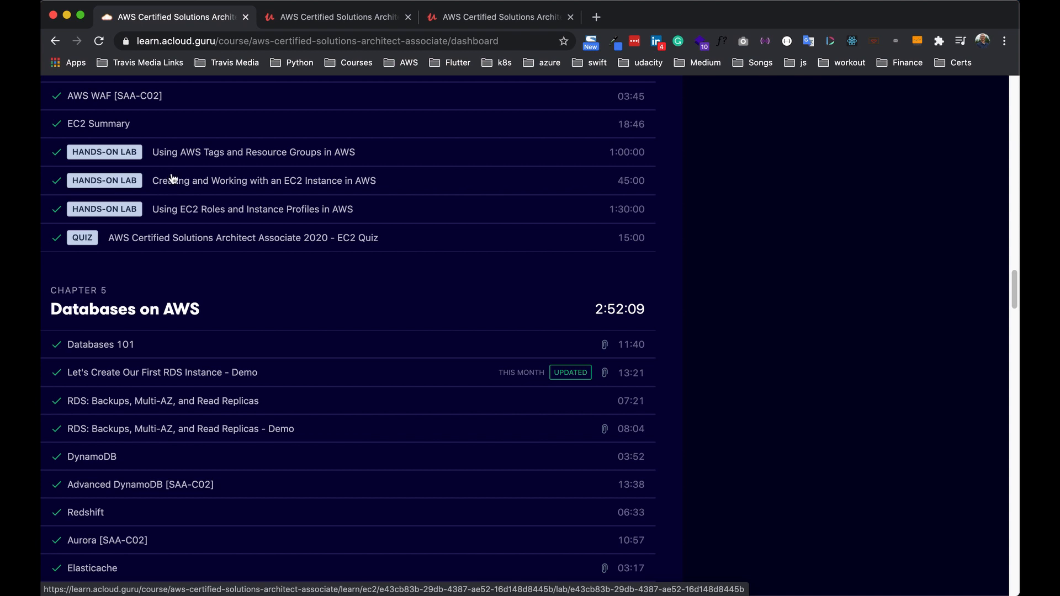
{"action": "left_click", "coordinate": [498, 16]}
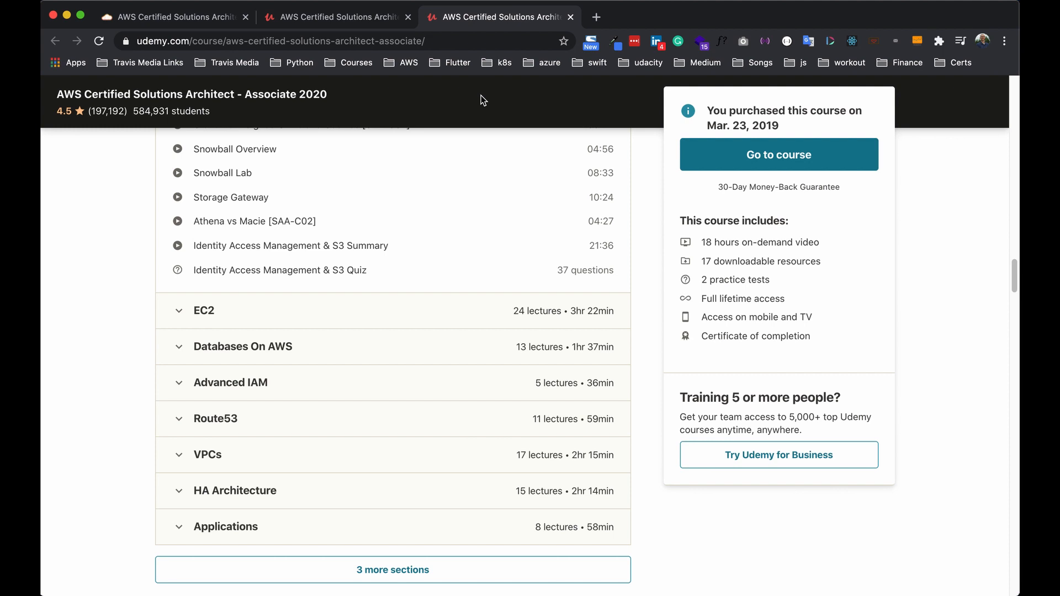
{"action": "mouse_move", "coordinate": [243, 99]}
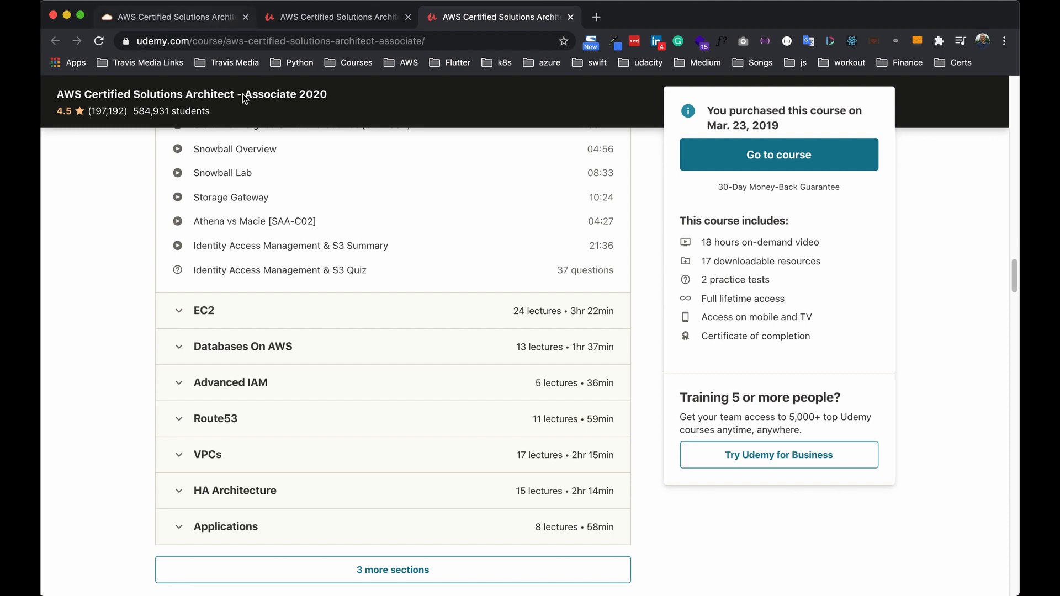
{"action": "scroll", "scroll_direction": "up", "scroll_amount": 3}
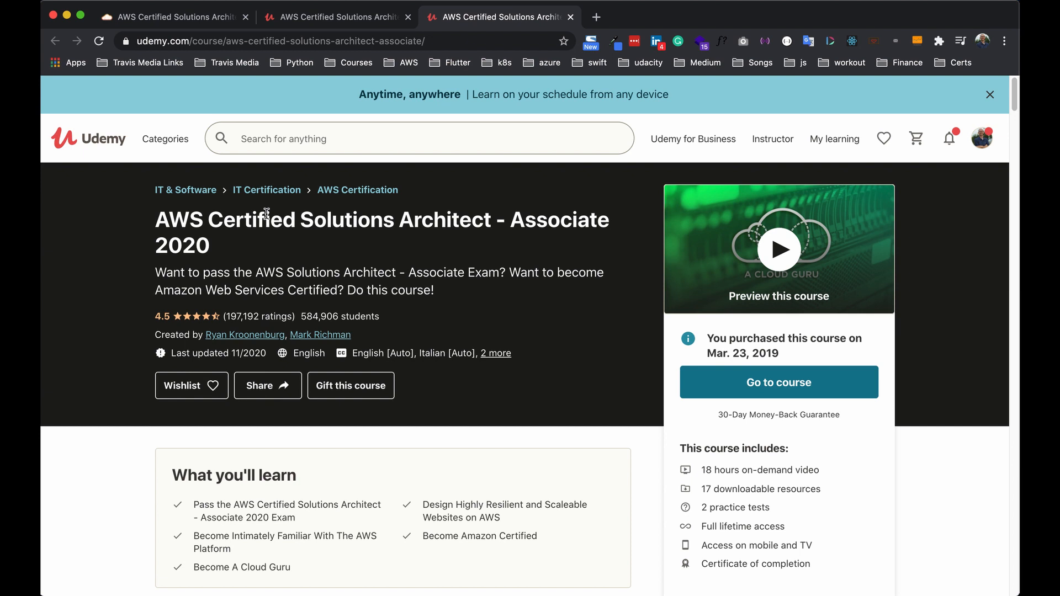
{"action": "mouse_move", "coordinate": [595, 19]}
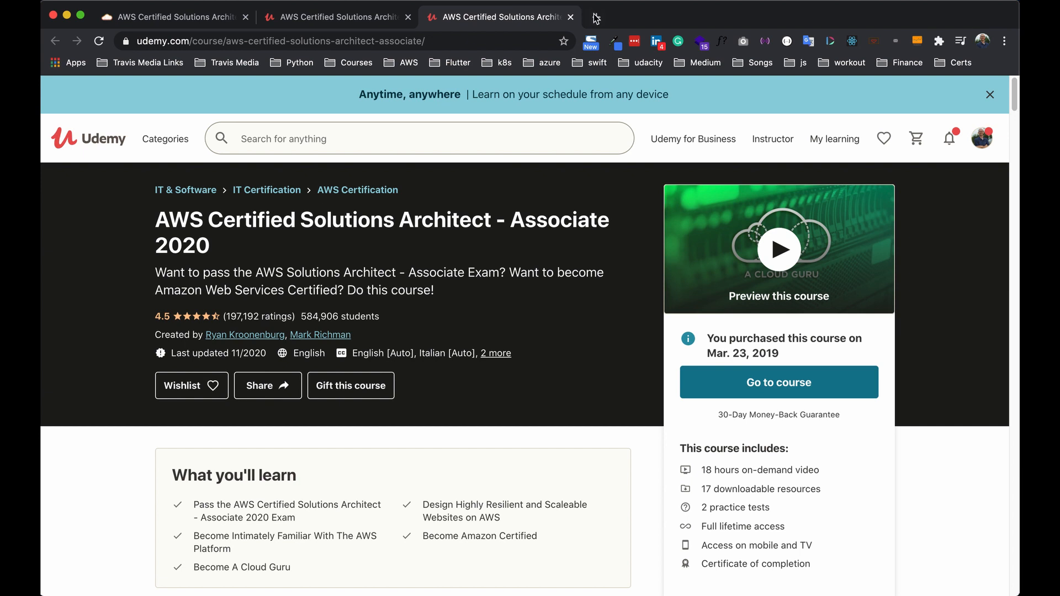
- Log into Whizlabs and reach My Courses listing AWS Solutions Architect Associate and Azure Administrator
{"action": "left_click", "coordinate": [595, 17]}
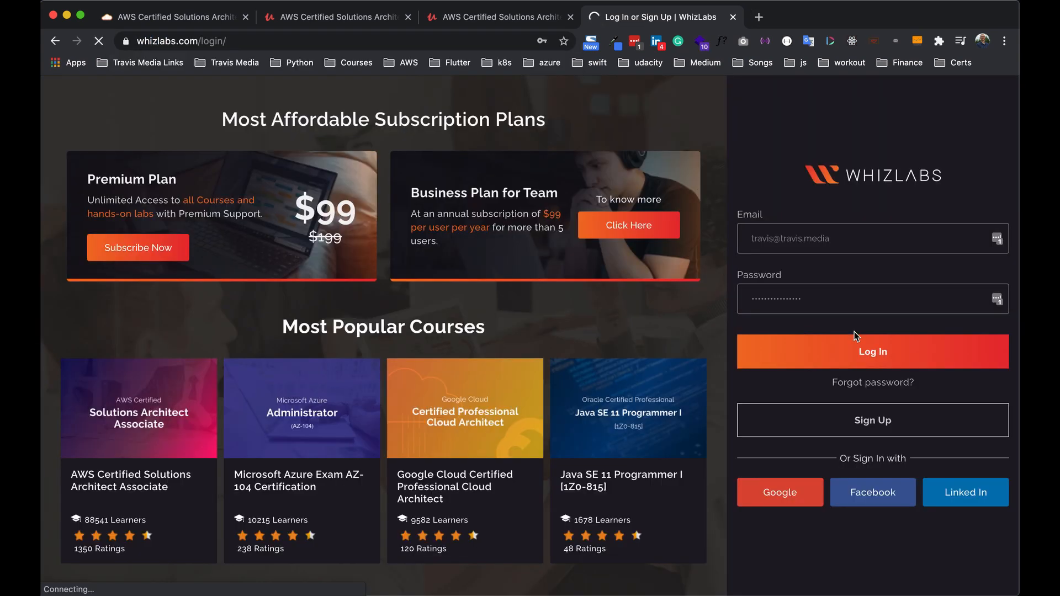
{"action": "left_click", "coordinate": [872, 351]}
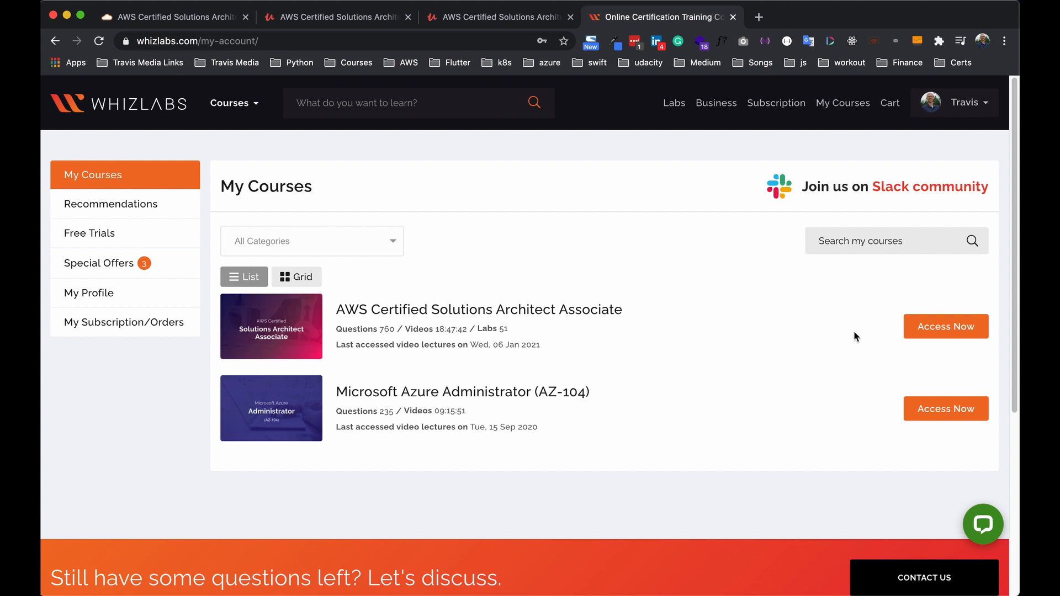
{"action": "mouse_move", "coordinate": [596, 307]}
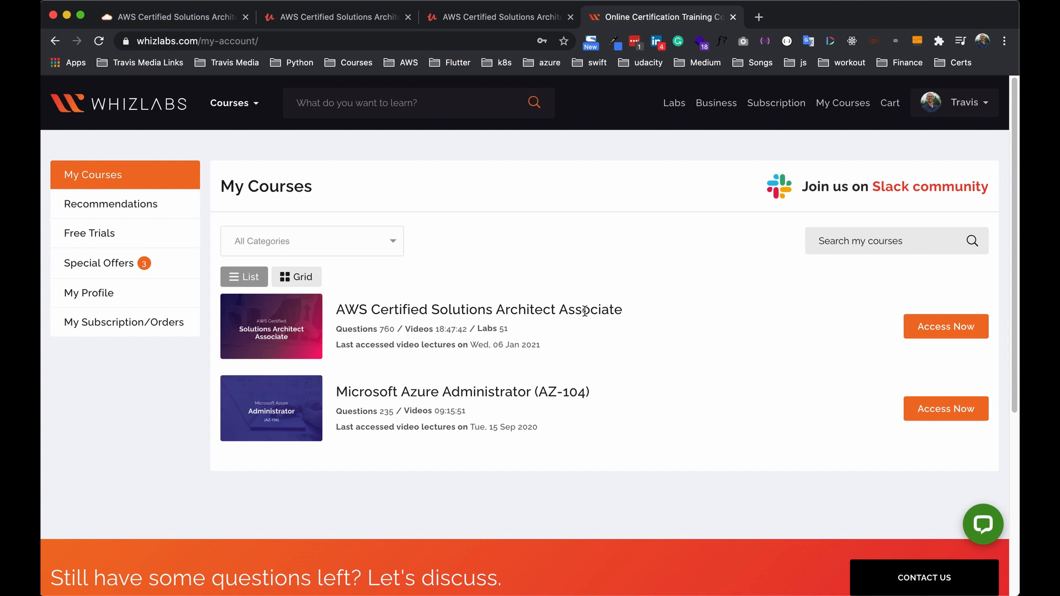
{"action": "left_click", "coordinate": [945, 327]}
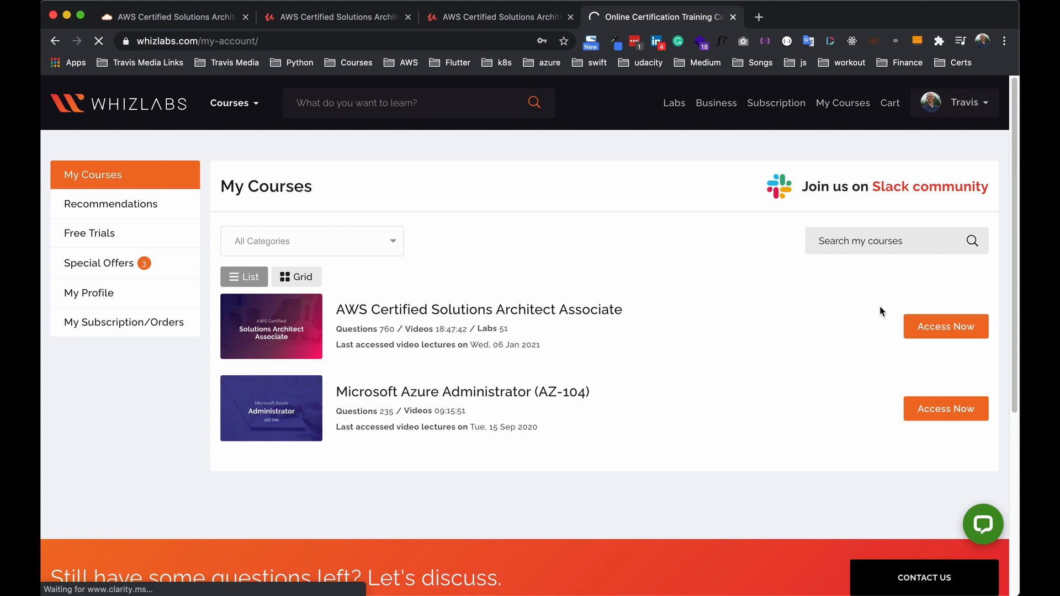
- View the AWS Certified Solutions Architect Associate course's practice tests, mostly marked completed
{"action": "left_click", "coordinate": [947, 327]}
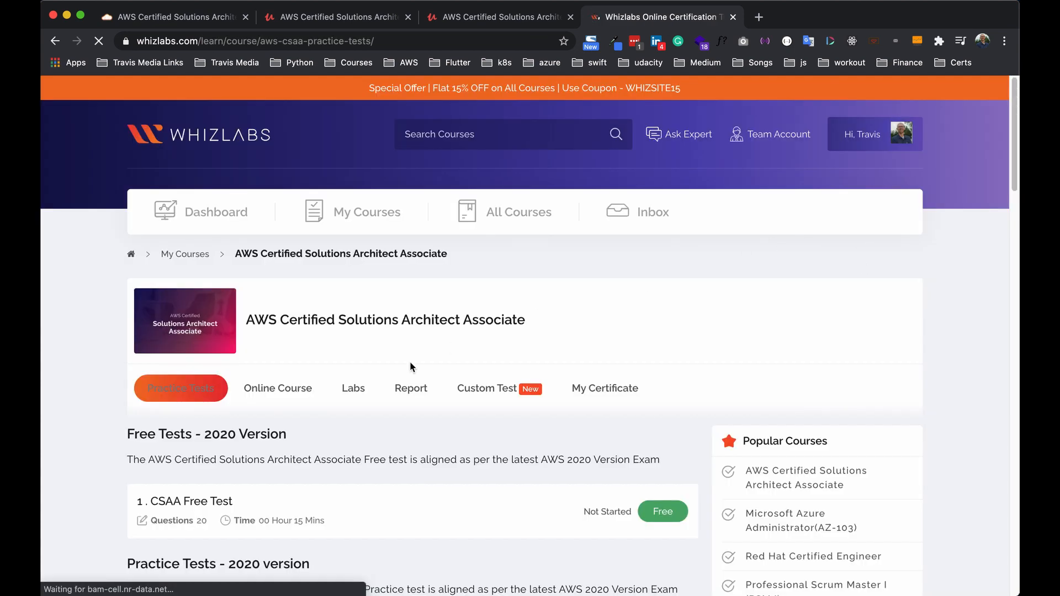
{"action": "scroll", "scroll_direction": "down", "scroll_amount": 3}
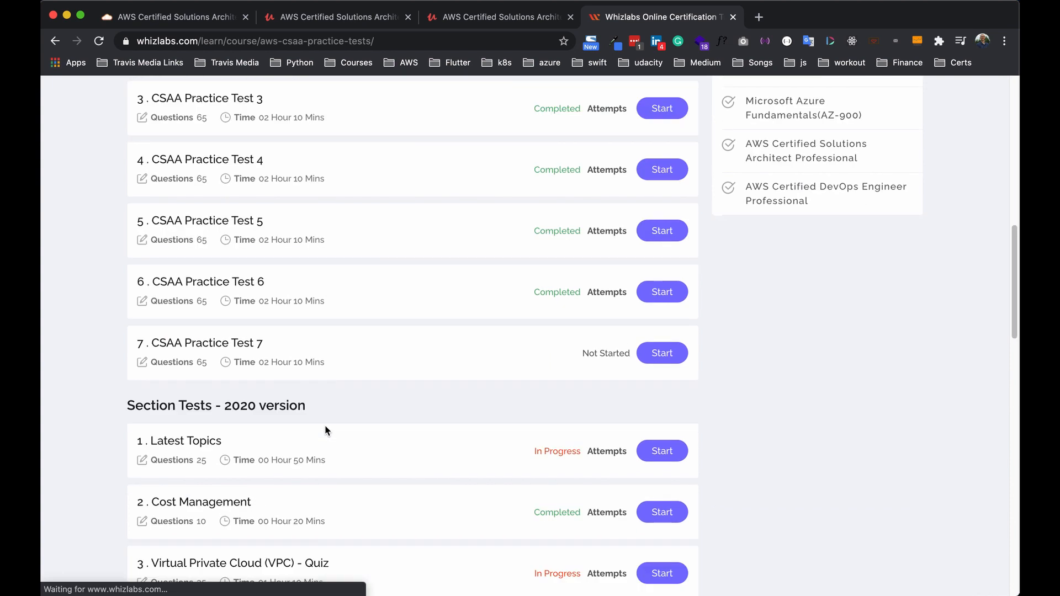
{"action": "scroll", "scroll_direction": "up", "scroll_amount": 3}
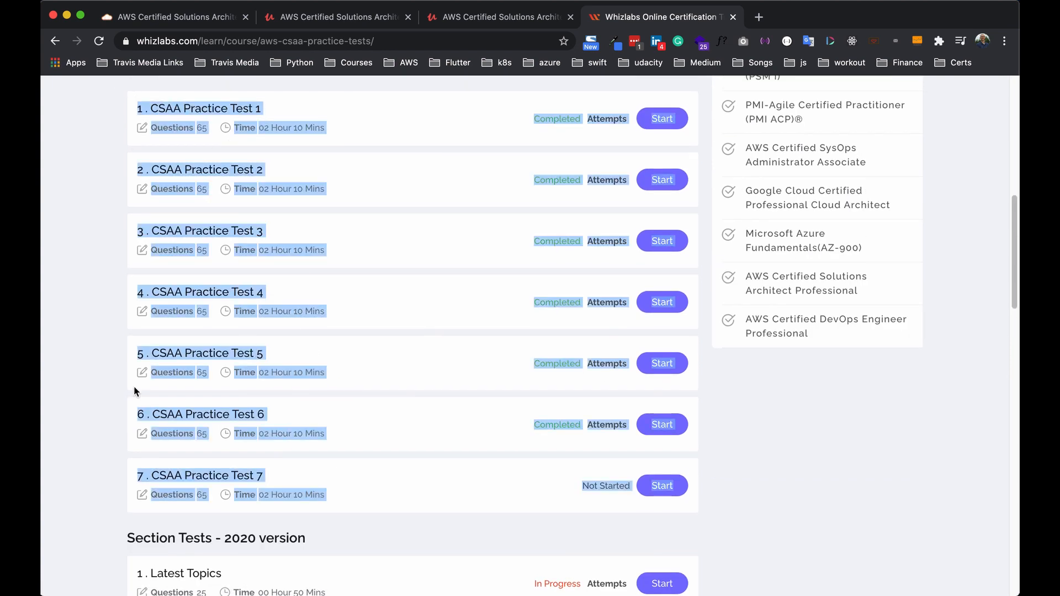
{"action": "scroll", "scroll_direction": "down", "scroll_amount": 3}
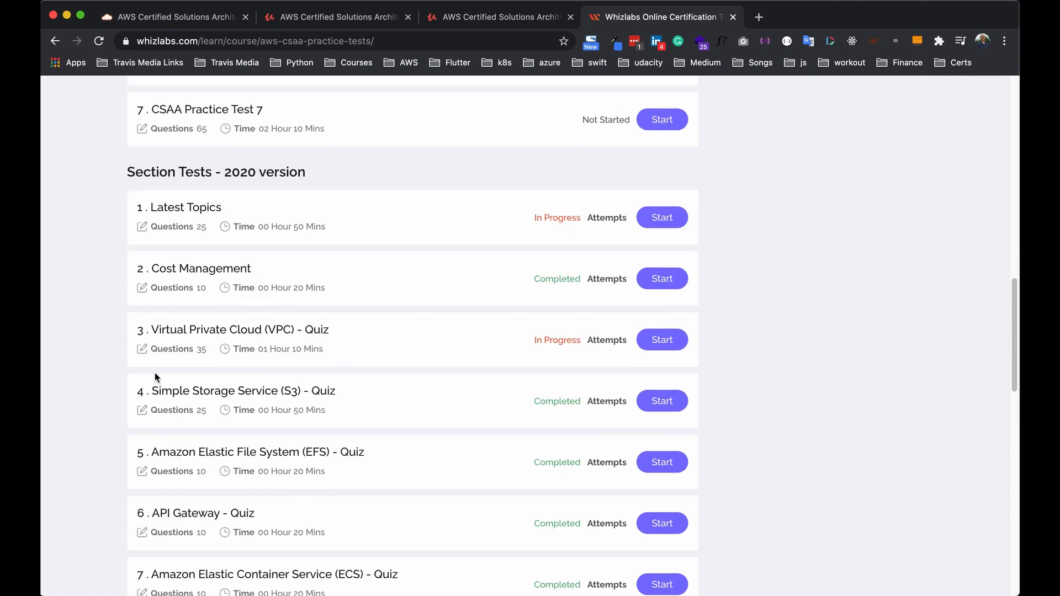
{"action": "scroll", "scroll_direction": "down", "scroll_amount": 3}
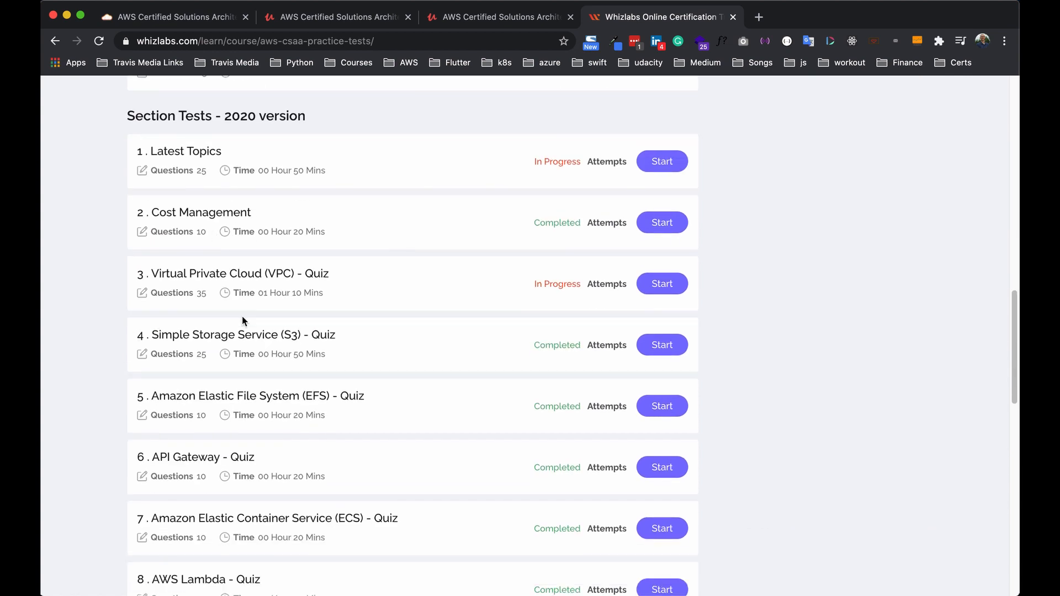
{"action": "mouse_move", "coordinate": [284, 334]}
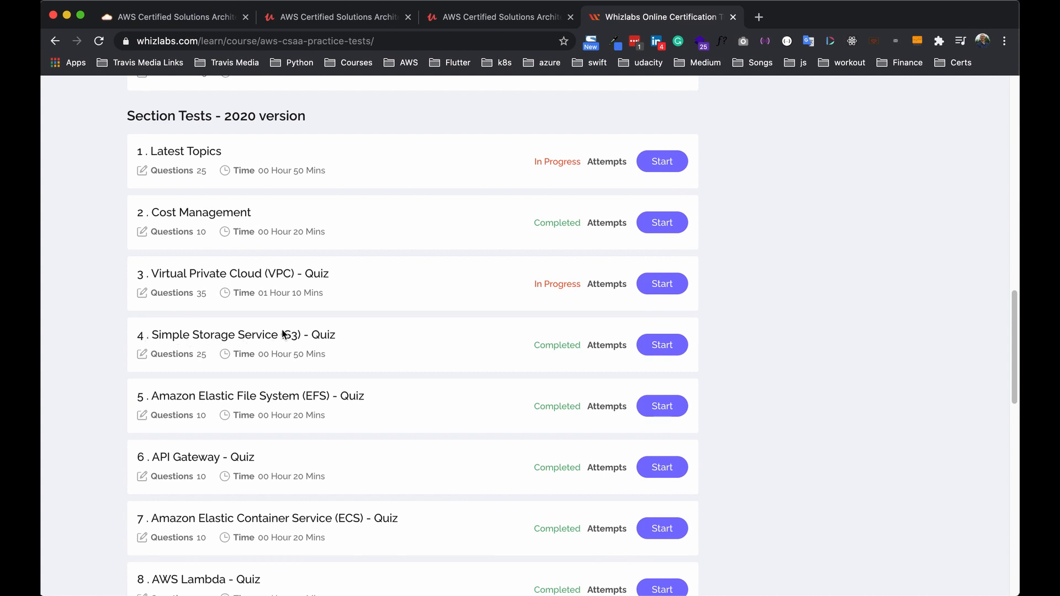
{"action": "scroll", "scroll_direction": "down", "scroll_amount": 3}
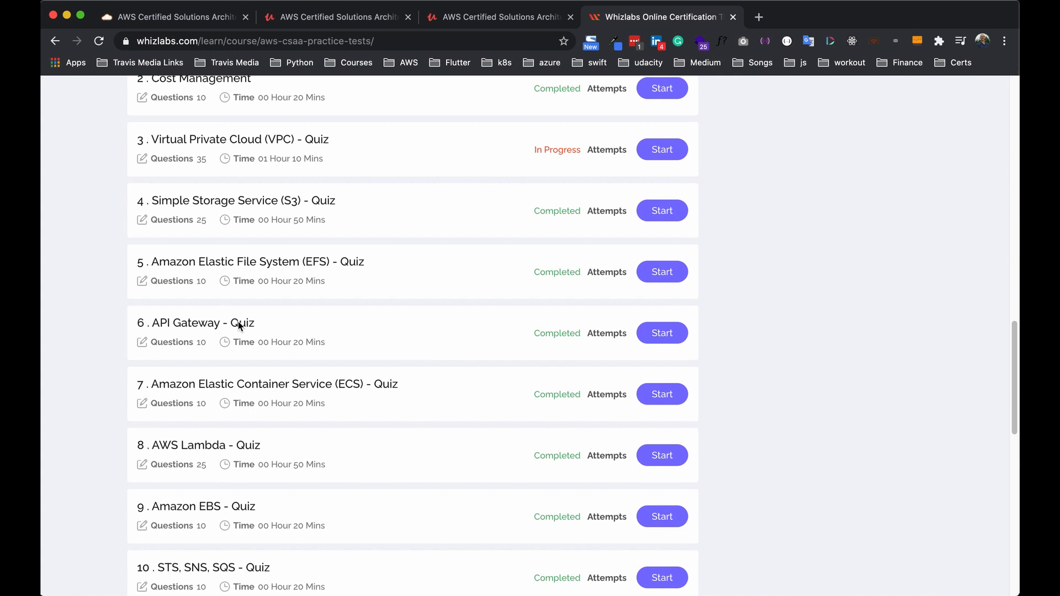
{"action": "mouse_move", "coordinate": [399, 275]}
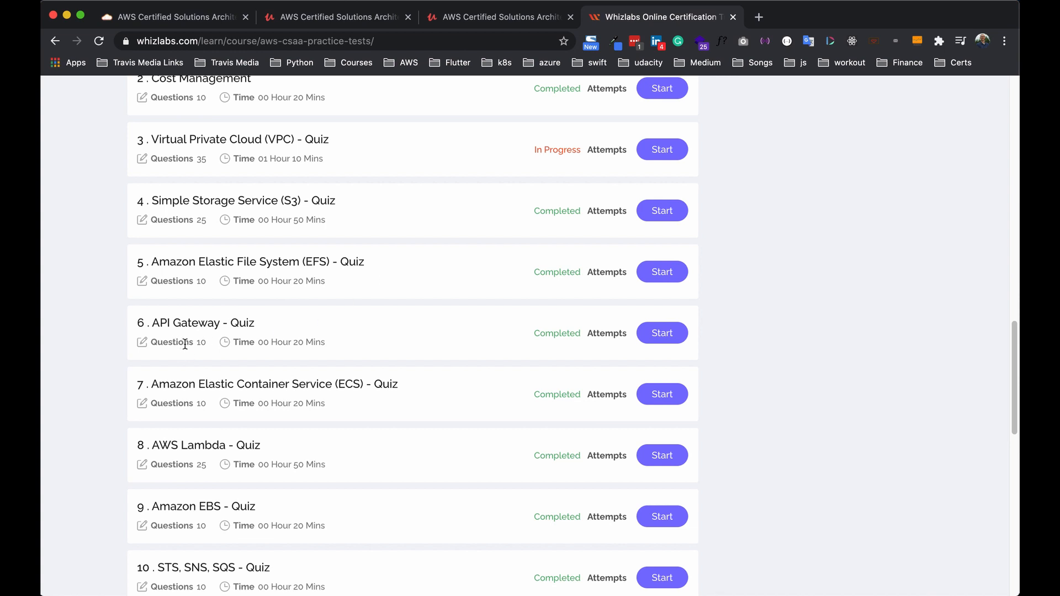
{"action": "mouse_move", "coordinate": [113, 347]}
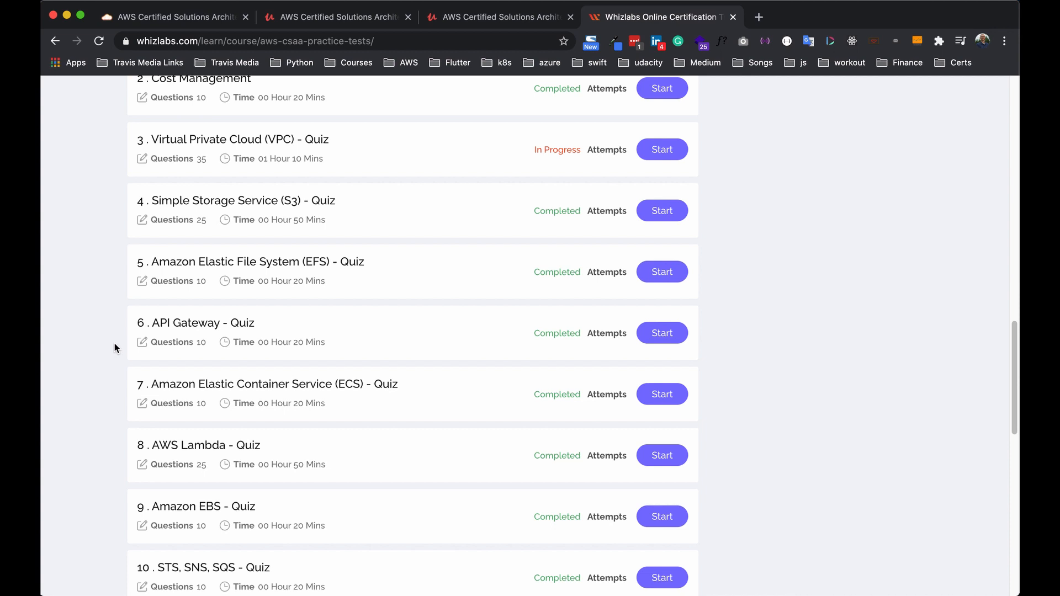
{"action": "scroll", "scroll_direction": "up", "scroll_amount": 3}
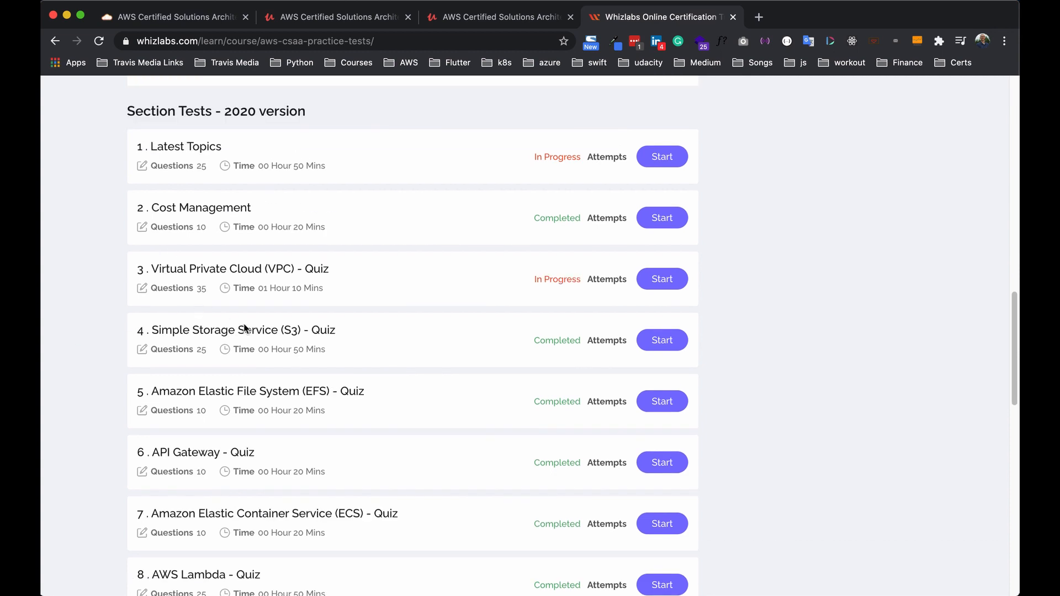
{"action": "scroll", "scroll_direction": "up", "scroll_amount": 3}
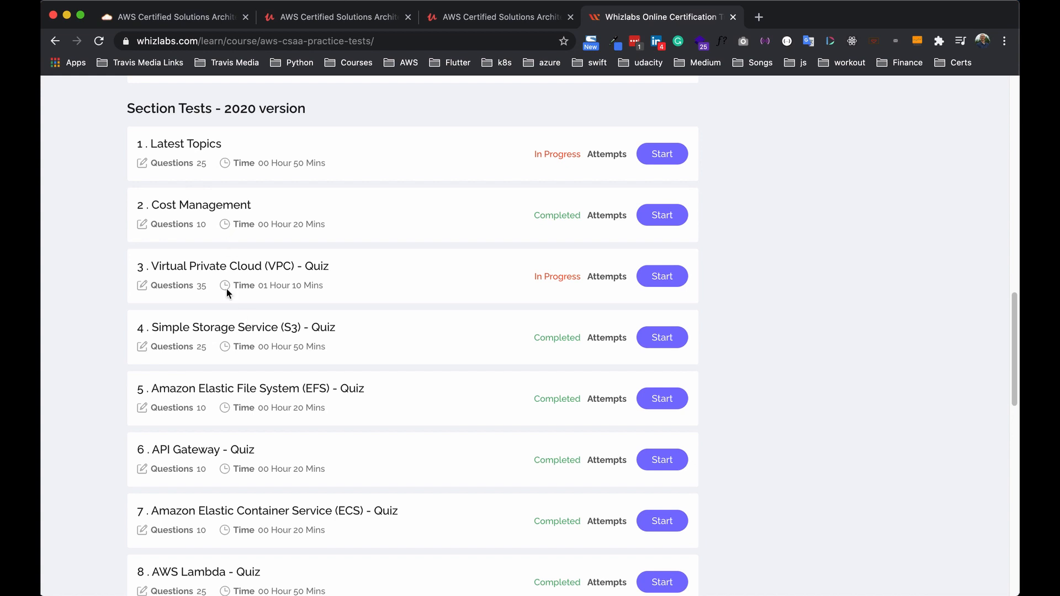
{"action": "scroll", "scroll_direction": "down", "scroll_amount": 3}
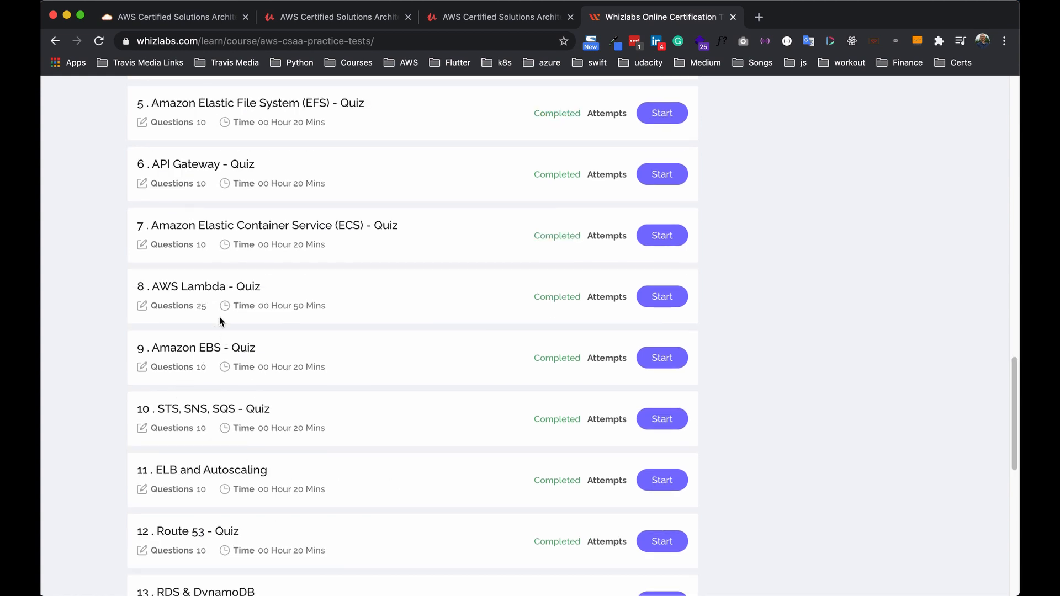
{"action": "scroll", "scroll_direction": "up", "scroll_amount": 3}
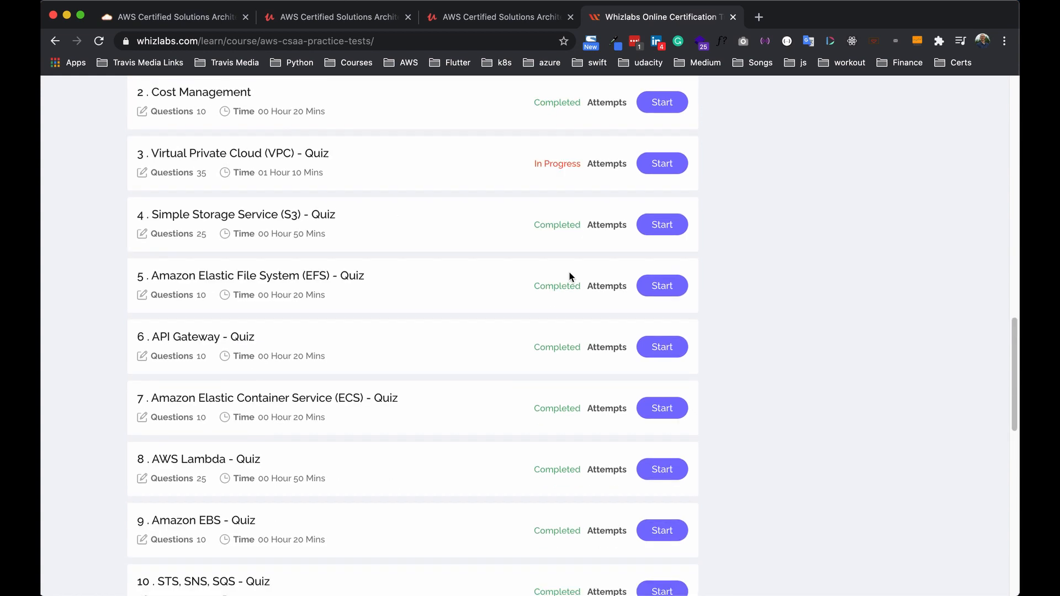
{"action": "mouse_move", "coordinate": [135, 290]}
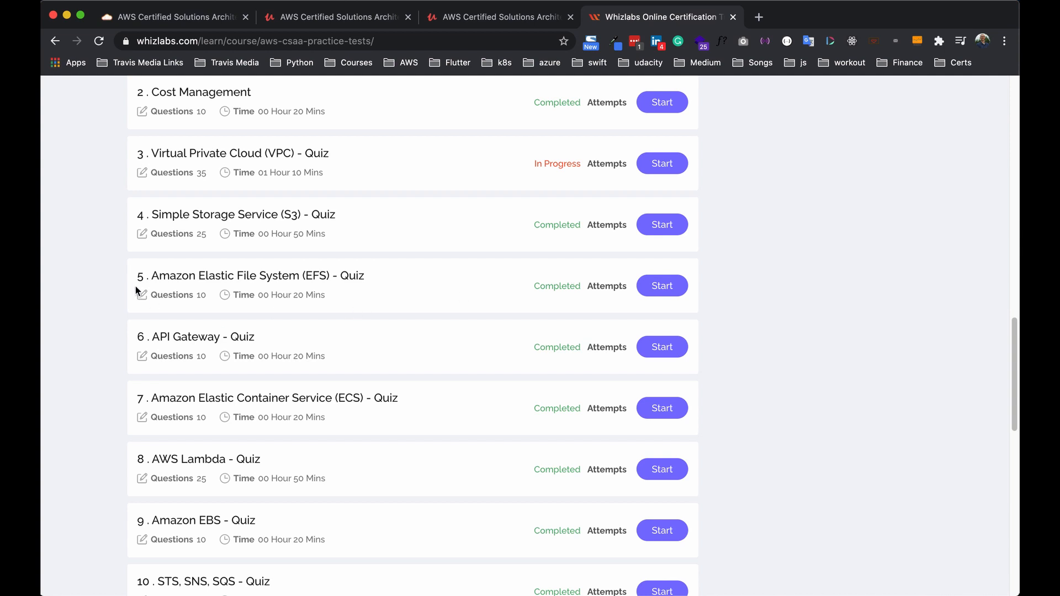
{"action": "scroll", "scroll_direction": "up", "scroll_amount": 3}
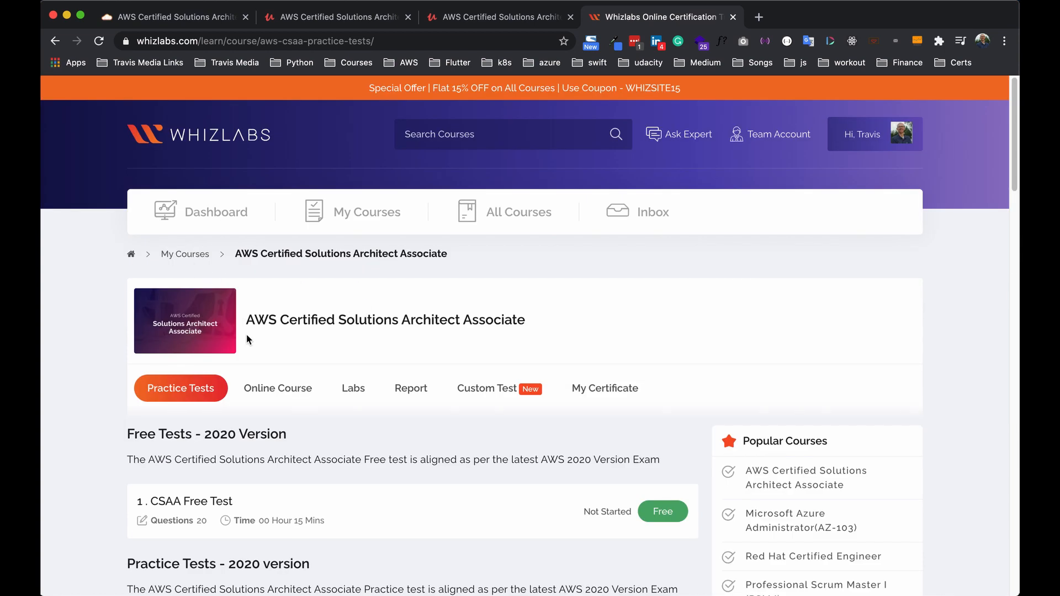
- Browse the course's video lesson list and find 'api' to locate the AWS API Gateway lesson
{"action": "left_click", "coordinate": [277, 388]}
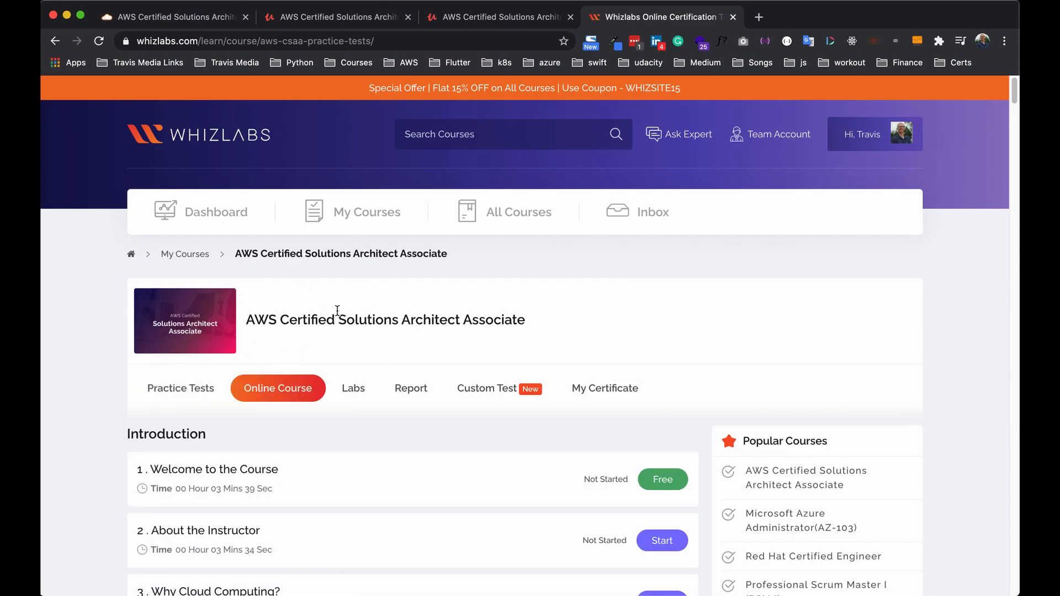
{"action": "scroll", "scroll_direction": "down", "scroll_amount": 3}
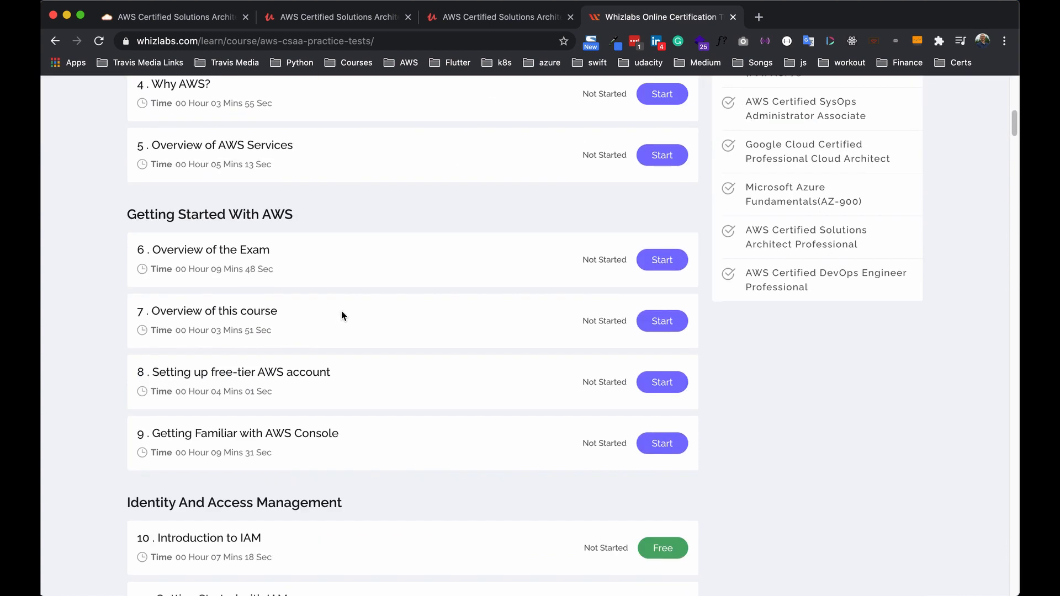
{"action": "scroll", "scroll_direction": "down", "scroll_amount": 3}
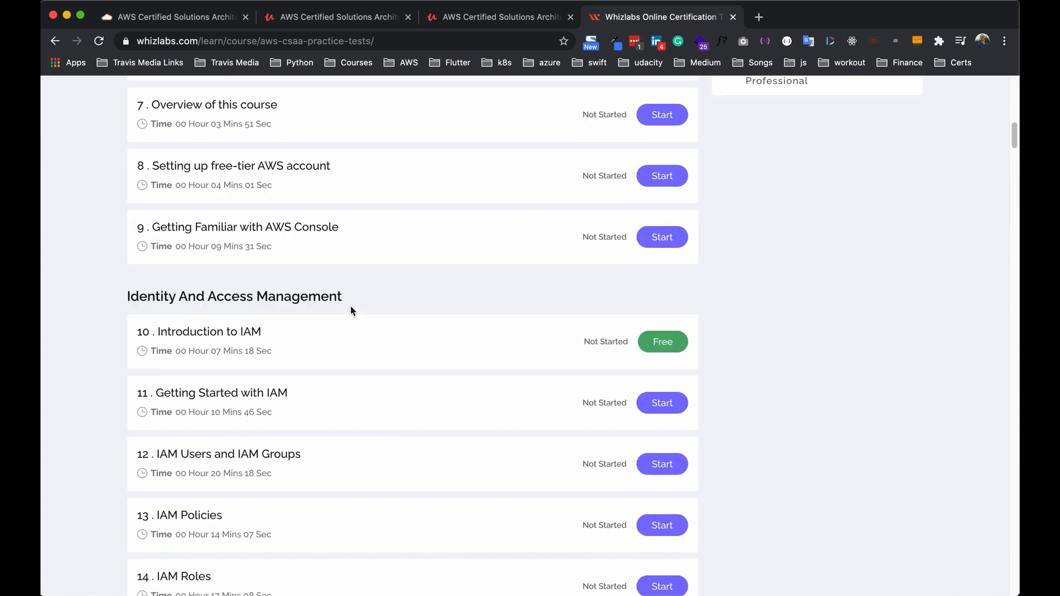
{"action": "scroll", "scroll_direction": "down", "scroll_amount": 3}
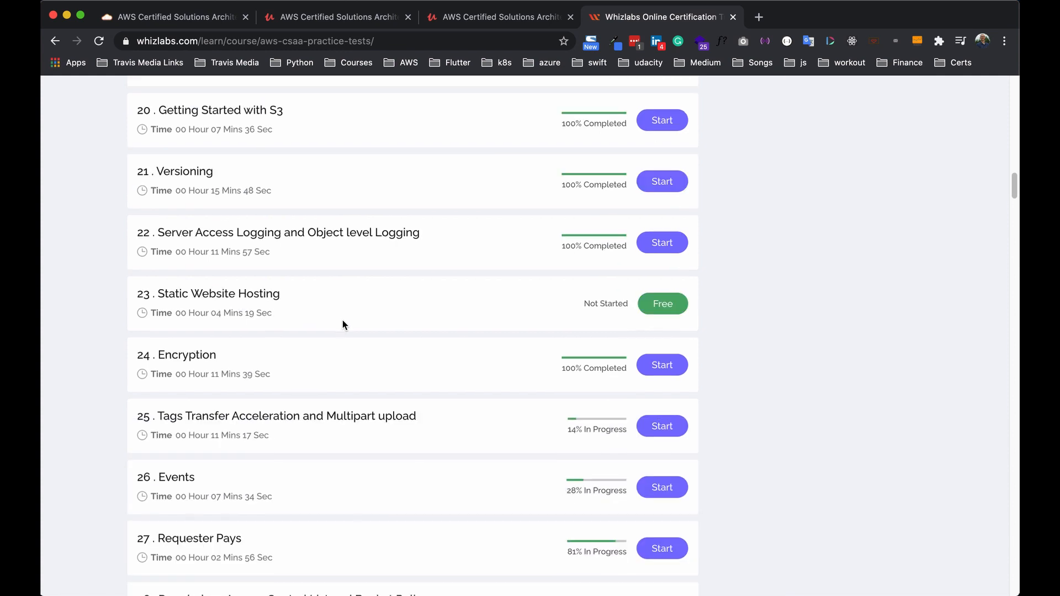
{"action": "scroll", "scroll_direction": "down", "scroll_amount": 3}
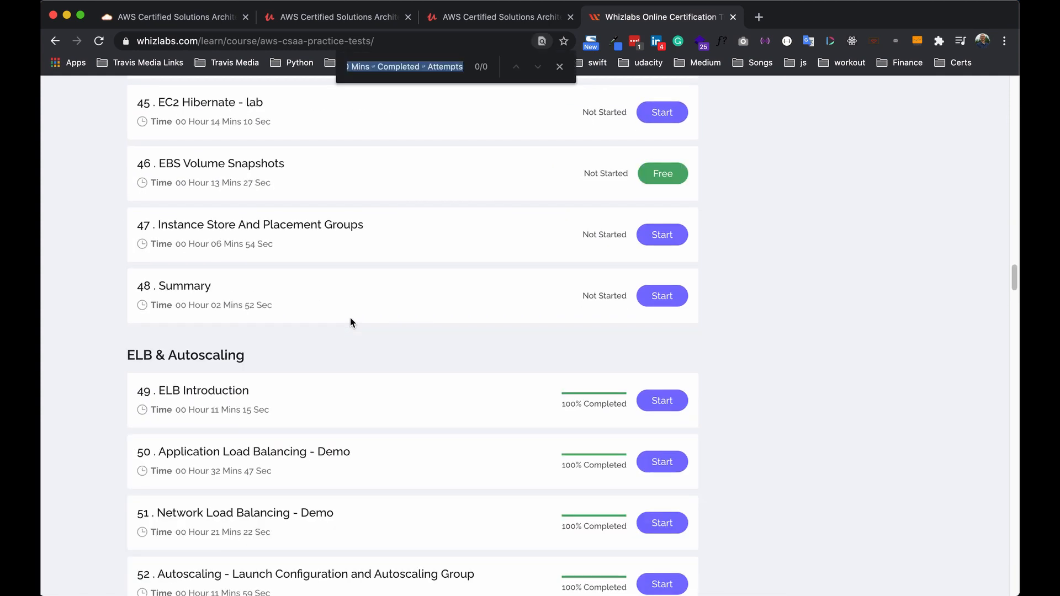
{"action": "type", "text": "api"}
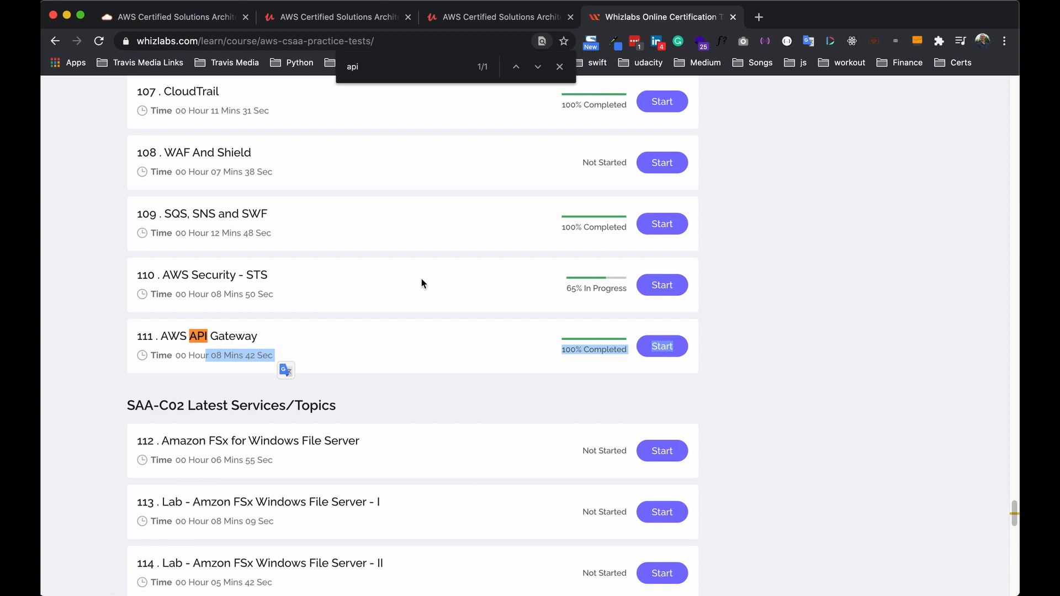
{"action": "mouse_move", "coordinate": [550, 243]}
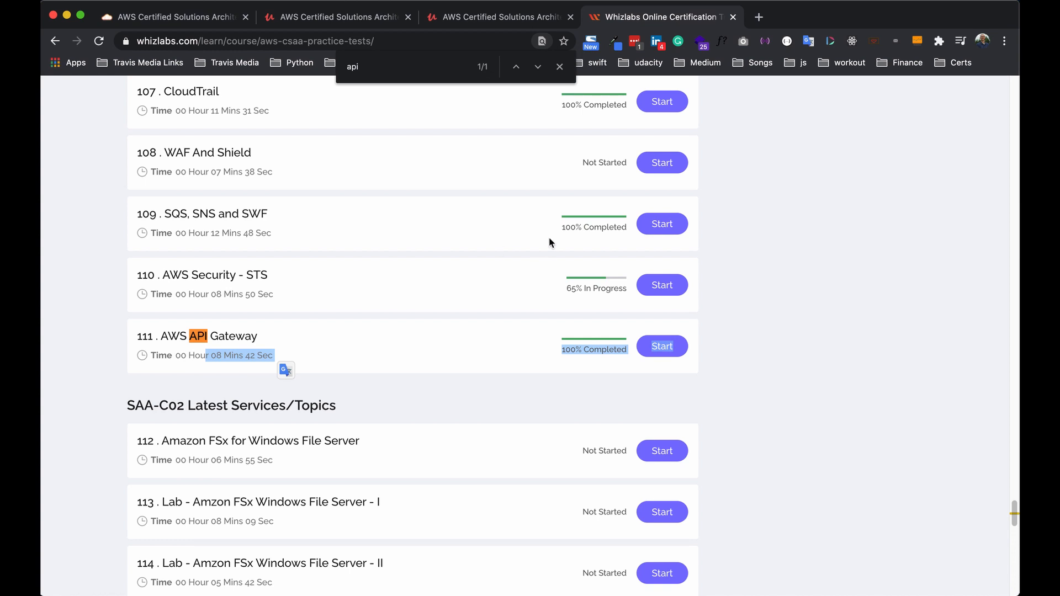
- Review the lessons' completion progress and the completed section quizzes with attempts
{"action": "scroll", "scroll_direction": "up", "scroll_amount": 3}
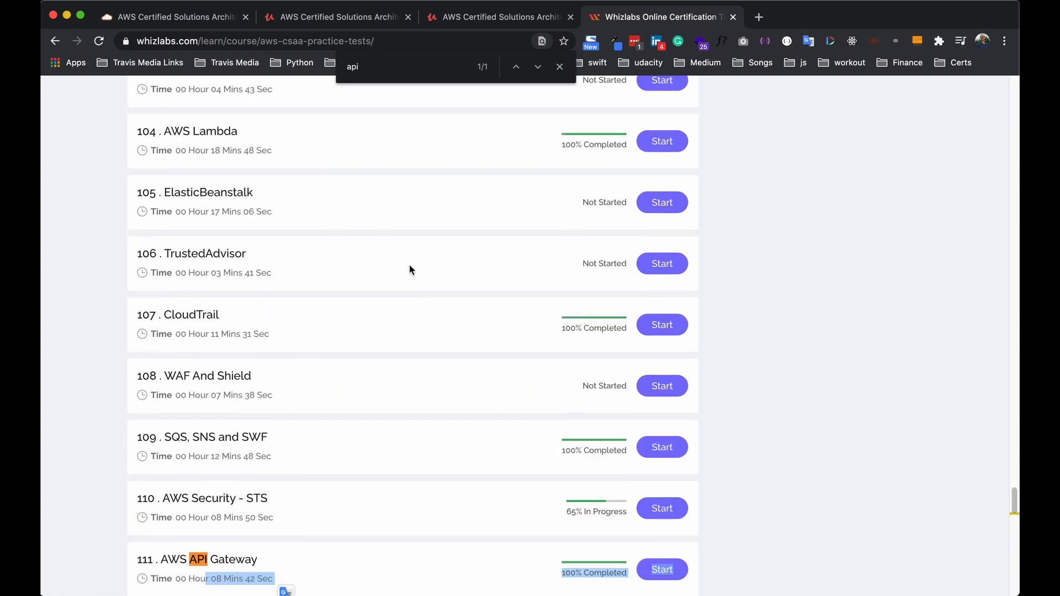
{"action": "mouse_move", "coordinate": [223, 189]}
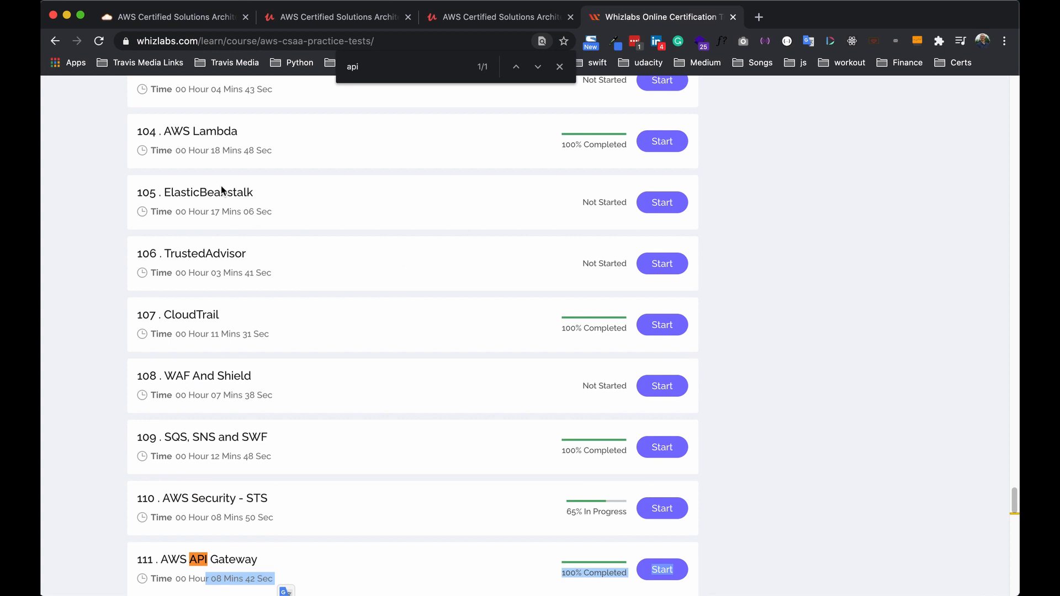
{"action": "scroll", "scroll_direction": "down", "scroll_amount": 3}
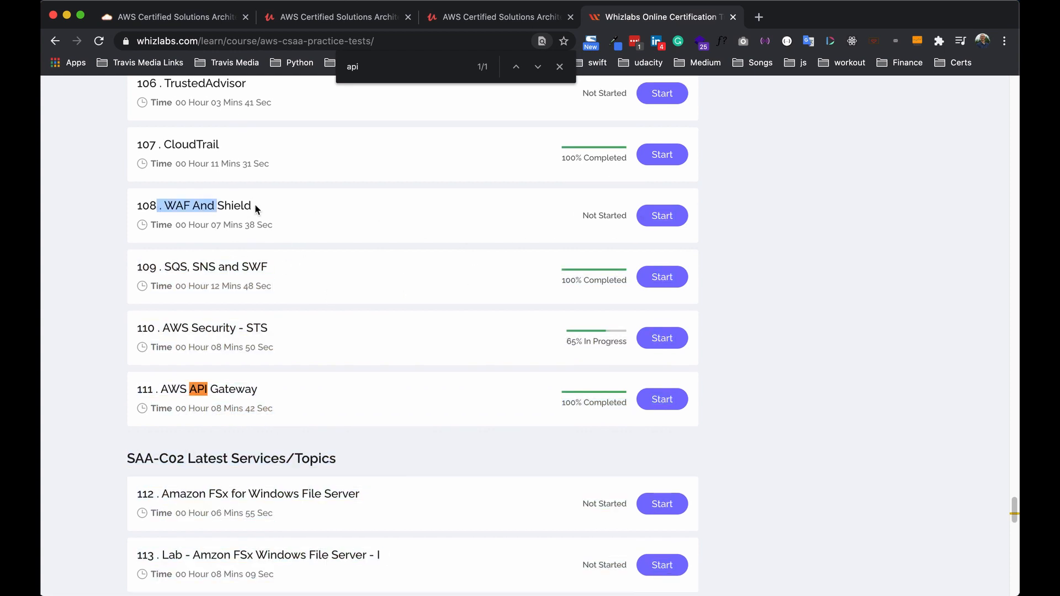
{"action": "scroll", "scroll_direction": "up", "scroll_amount": 3}
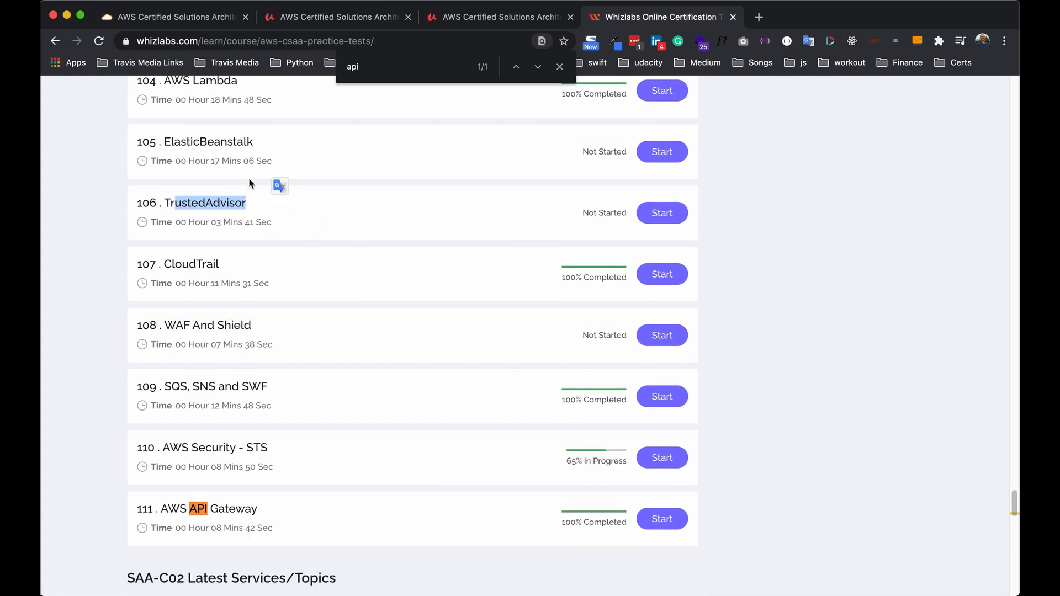
{"action": "mouse_move", "coordinate": [217, 154]}
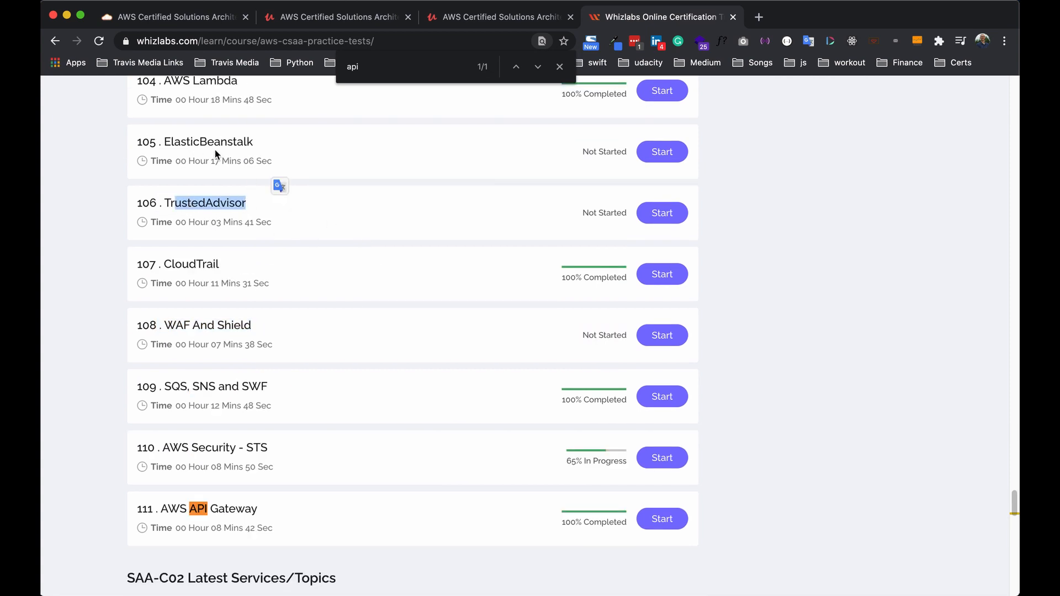
{"action": "scroll", "scroll_direction": "down", "scroll_amount": 3}
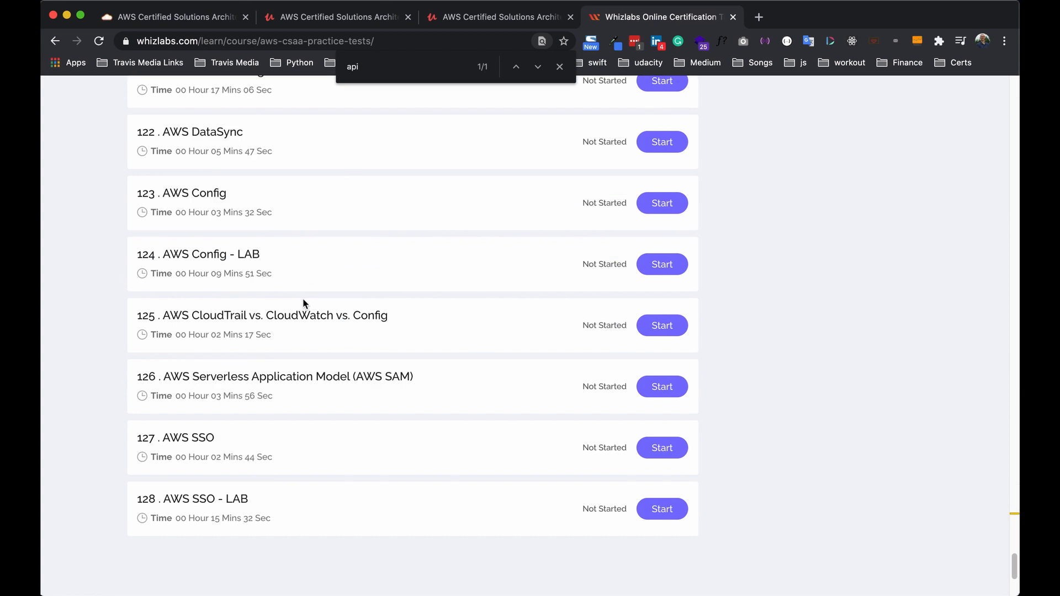
{"action": "scroll", "scroll_direction": "up", "scroll_amount": 3}
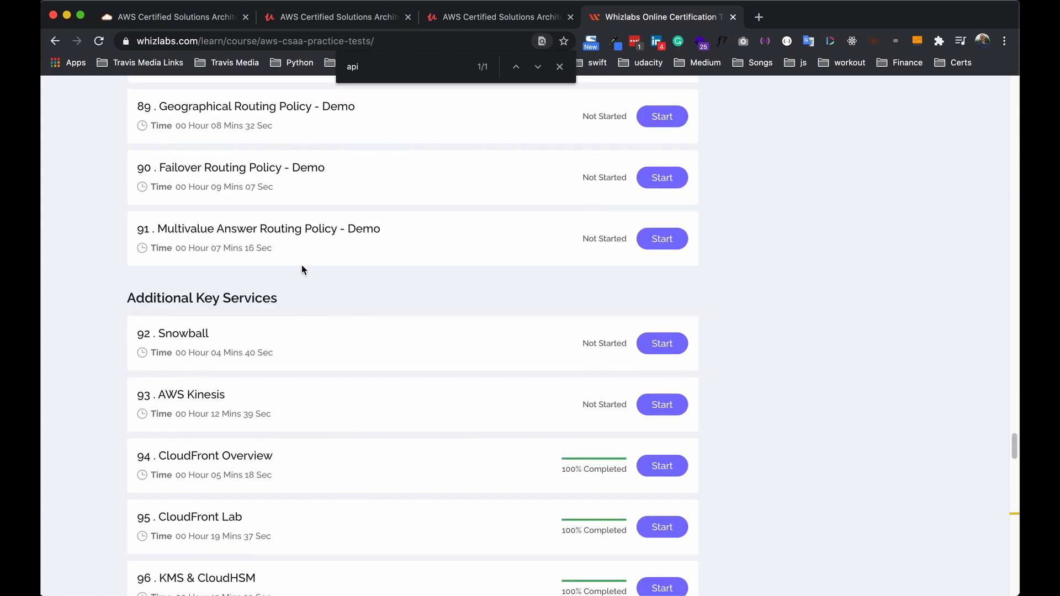
{"action": "scroll", "scroll_direction": "up", "scroll_amount": 3}
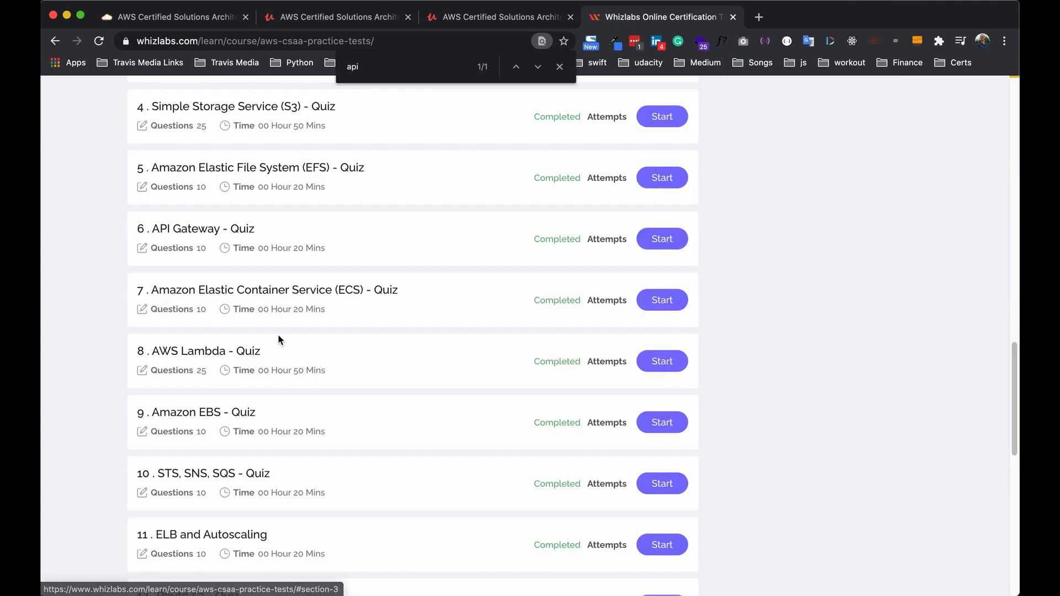
- Show the CSAA Practice Test 1 attempt record: 45/65 marks, 69.23%, Fail, and its report
{"action": "scroll", "scroll_direction": "up", "scroll_amount": 3}
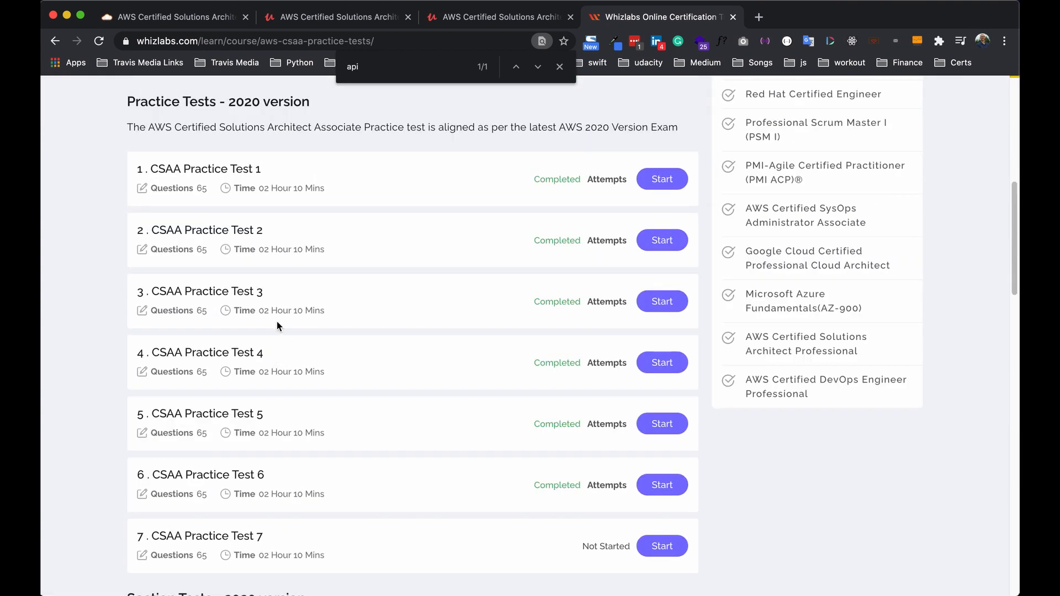
{"action": "mouse_move", "coordinate": [151, 170]}
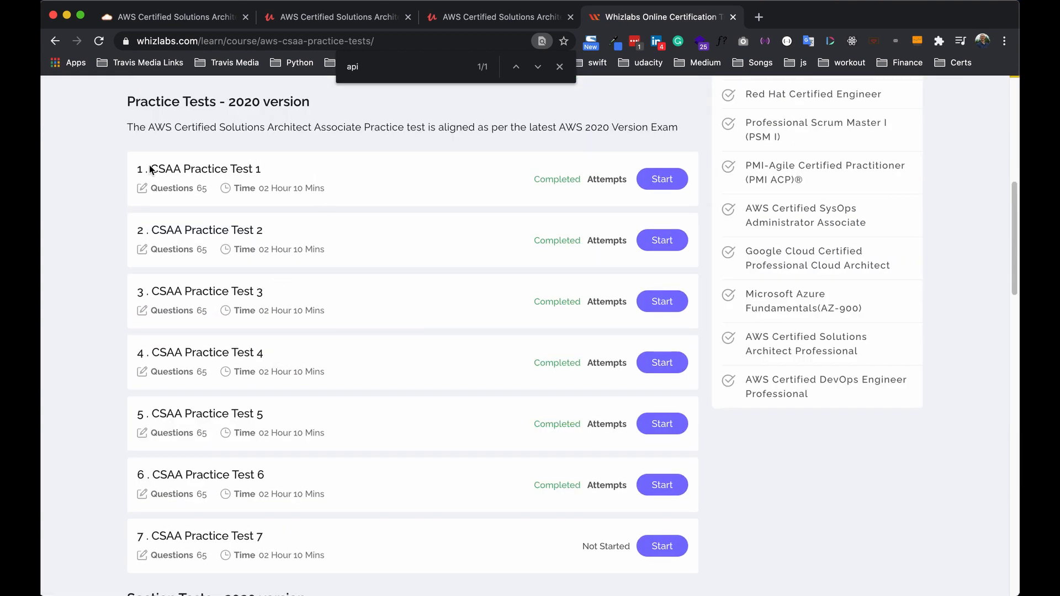
{"action": "mouse_move", "coordinate": [275, 173]}
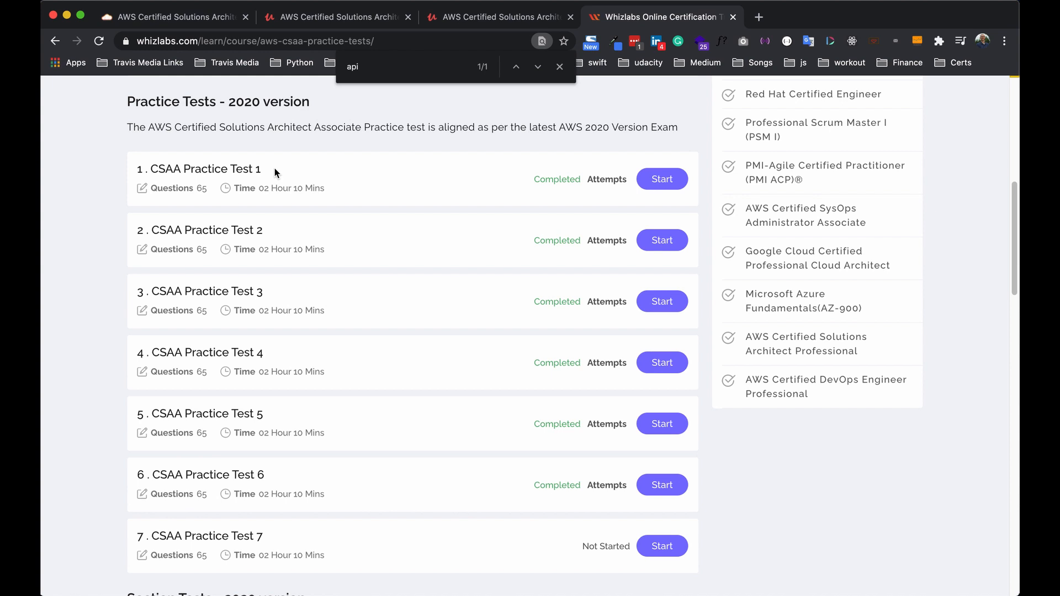
{"action": "mouse_move", "coordinate": [606, 179]}
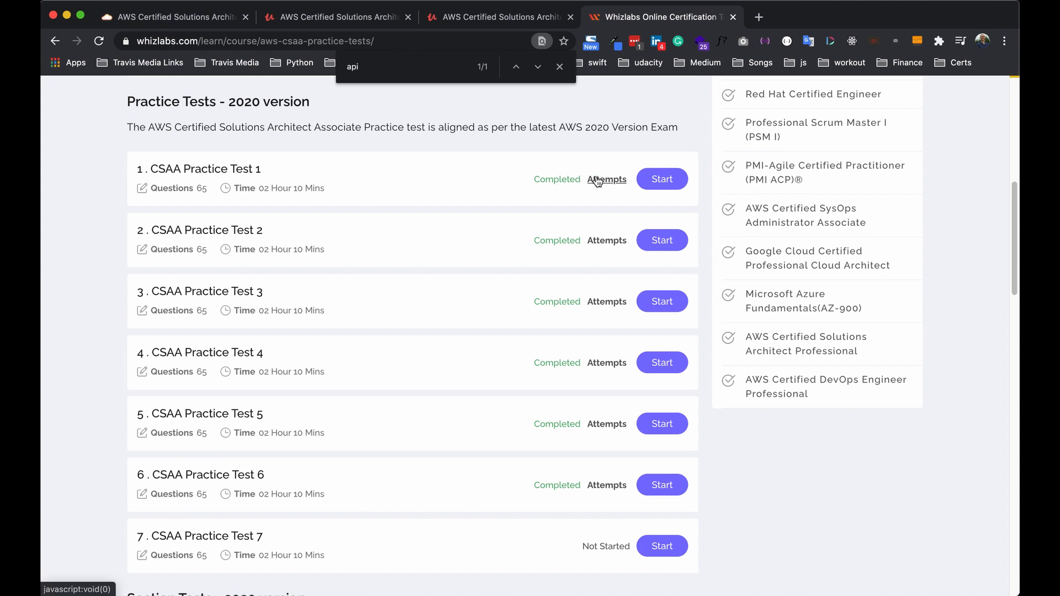
{"action": "left_click", "coordinate": [606, 179]}
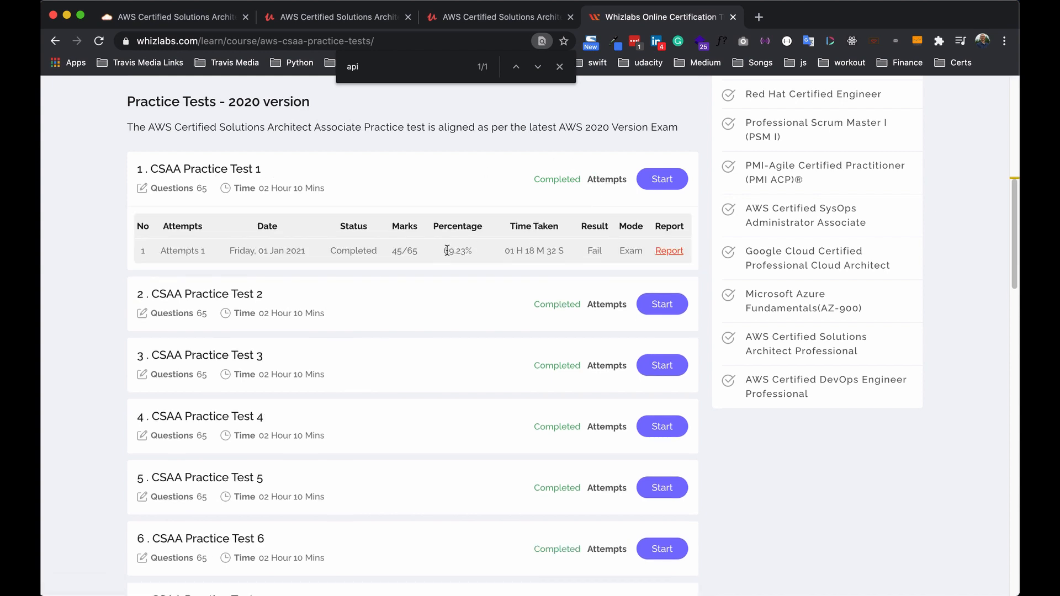
{"action": "double_click", "coordinate": [457, 251]}
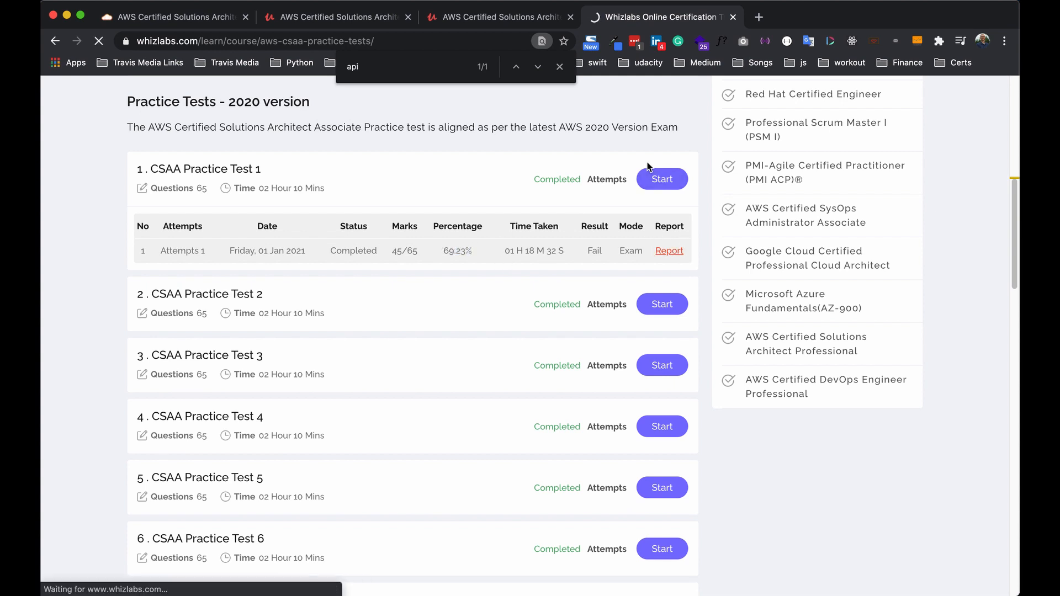
- Read the per-question explanations including drift detection, returning to the CSAA practice test list
{"action": "left_click", "coordinate": [669, 251]}
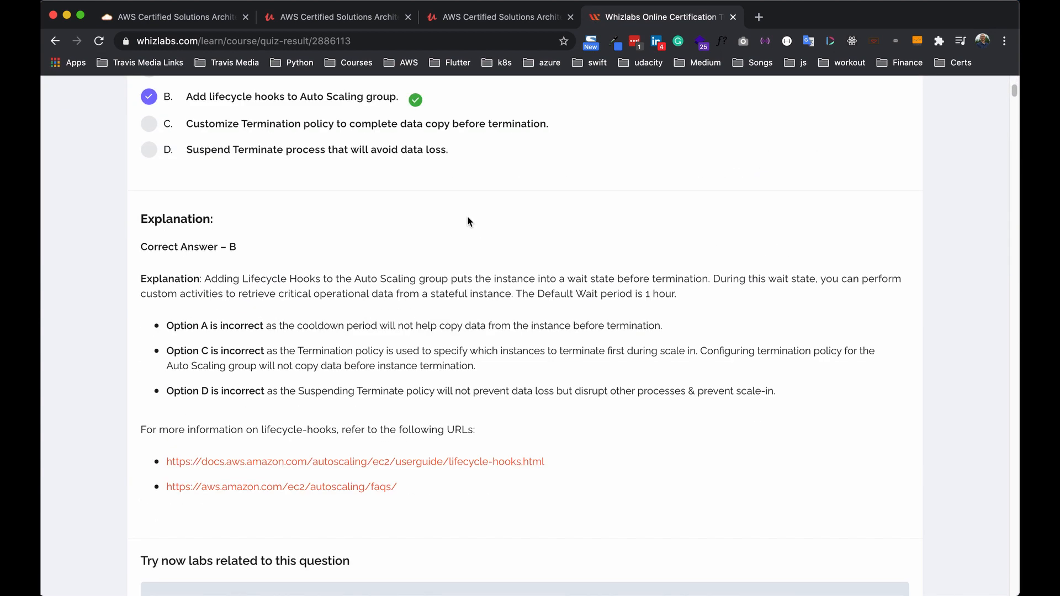
{"action": "mouse_move", "coordinate": [466, 210]}
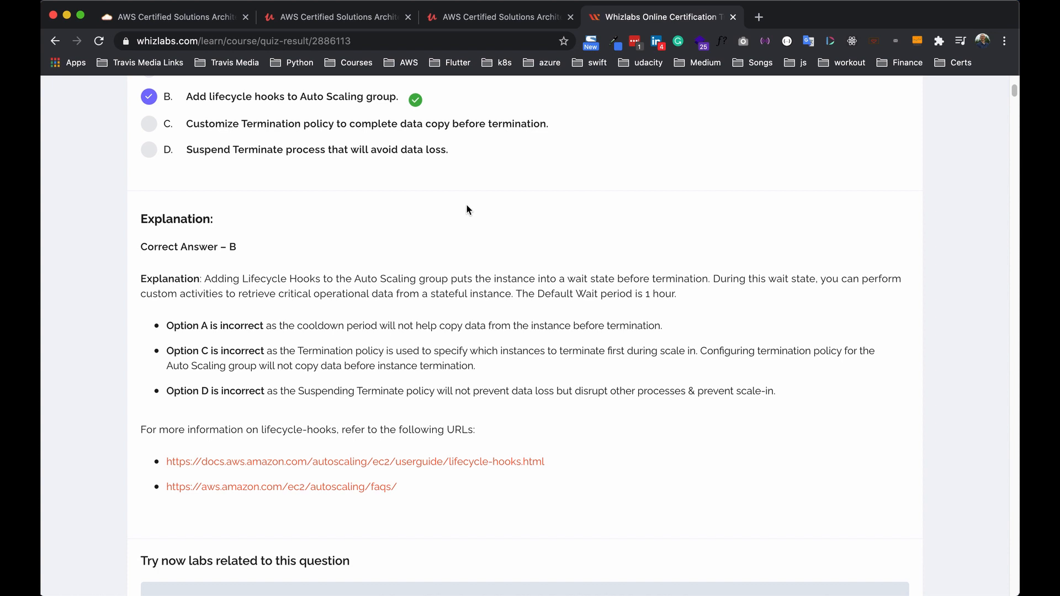
{"action": "mouse_move", "coordinate": [499, 158]}
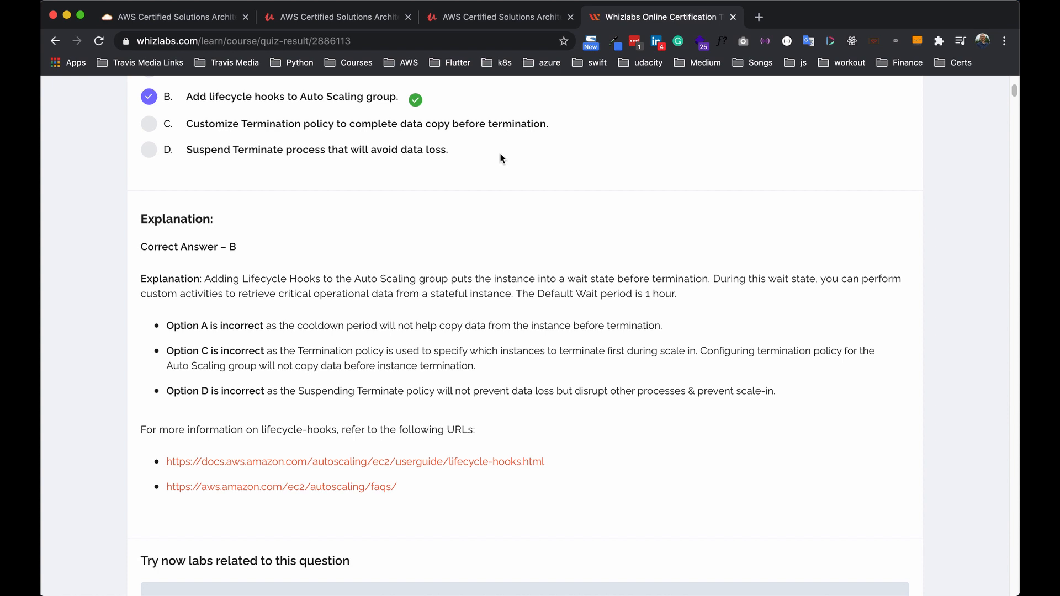
{"action": "mouse_move", "coordinate": [411, 173]}
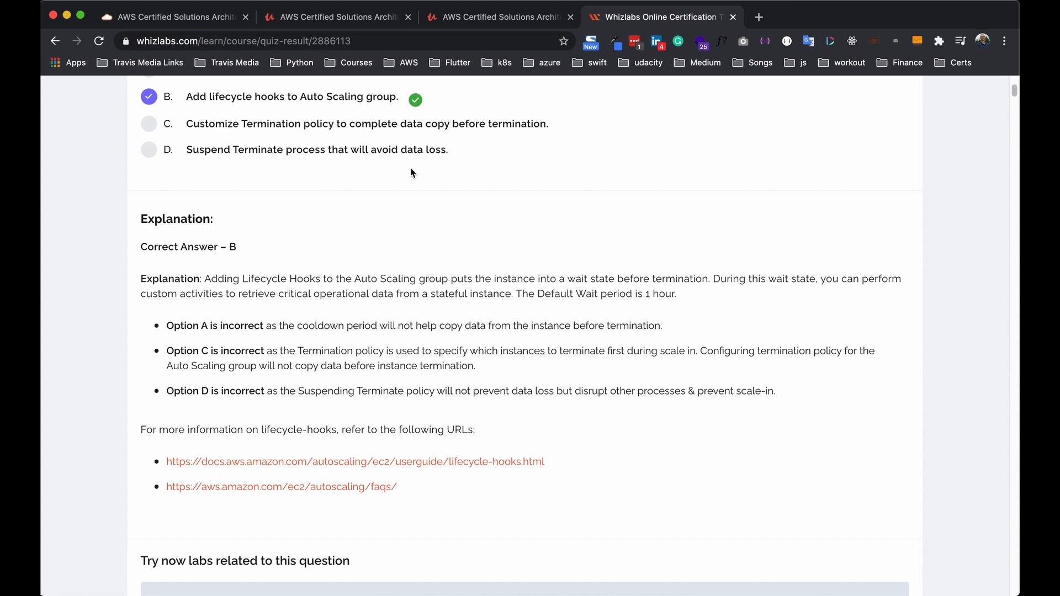
{"action": "scroll", "scroll_direction": "down", "scroll_amount": 3}
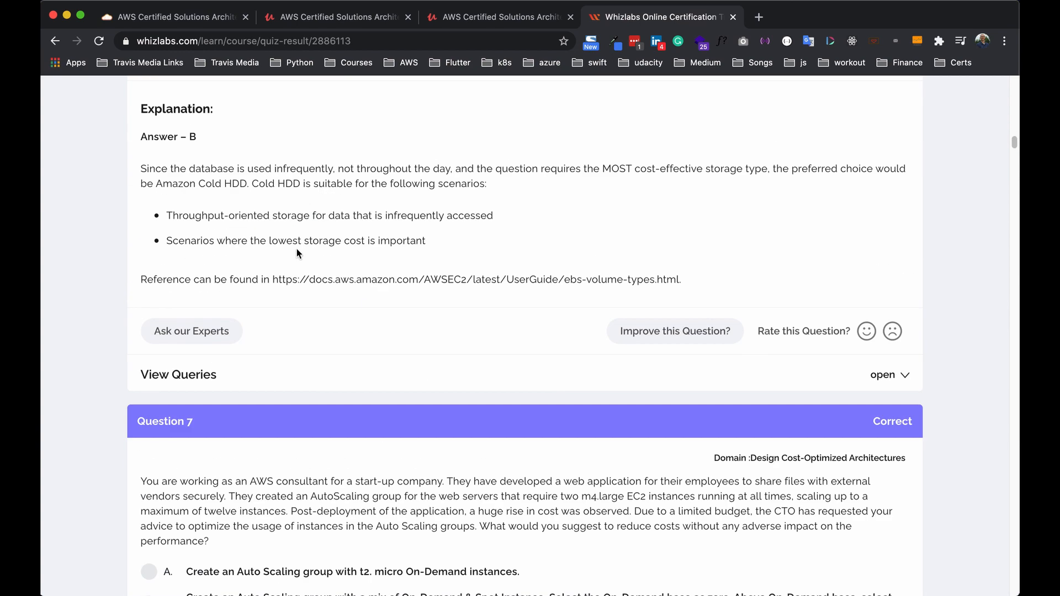
{"action": "scroll", "scroll_direction": "down", "scroll_amount": 3}
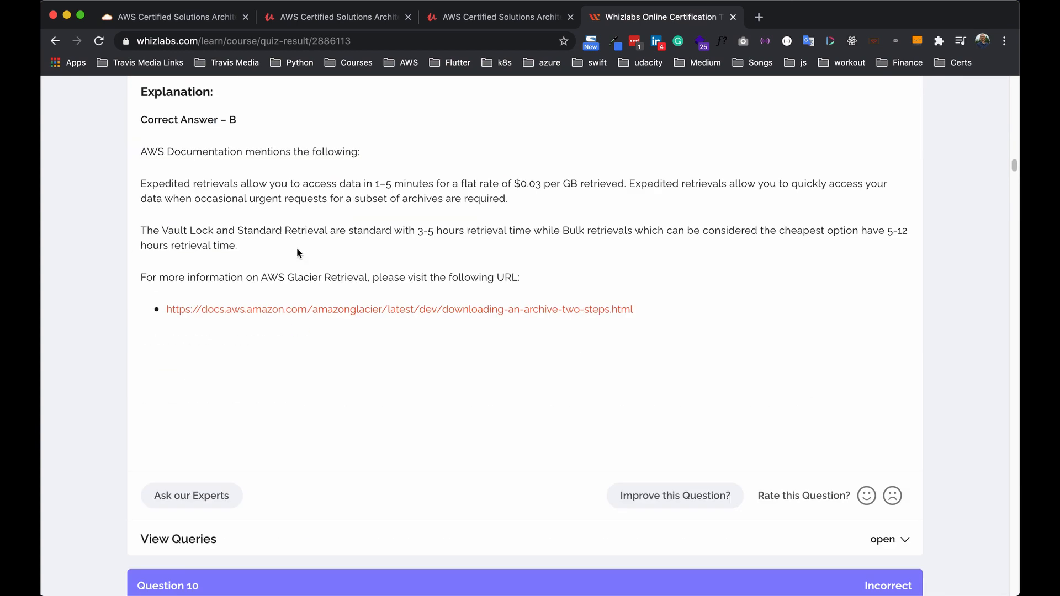
{"action": "scroll", "scroll_direction": "down", "scroll_amount": 3}
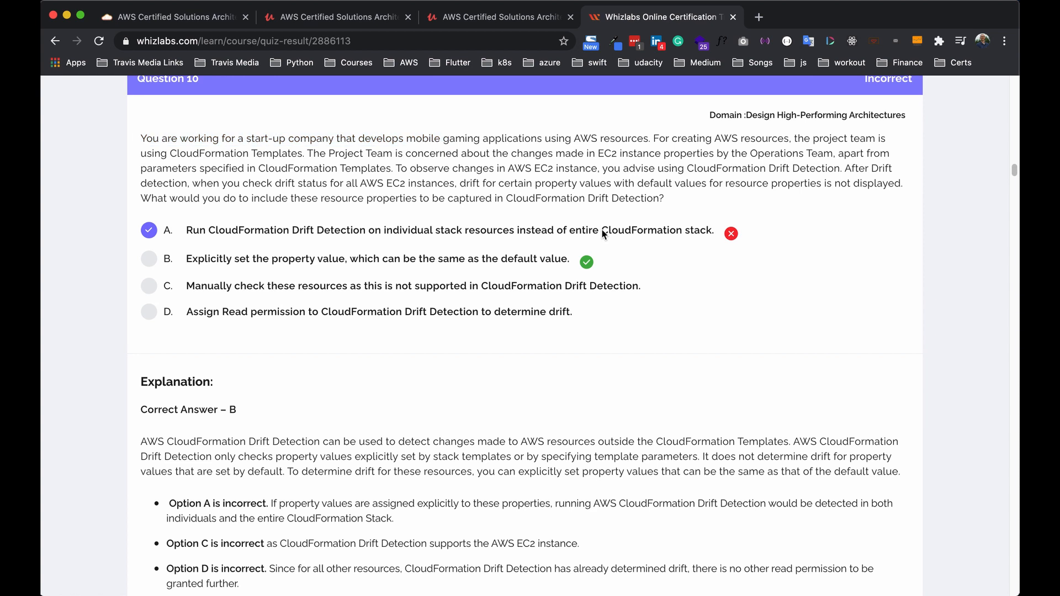
{"action": "mouse_move", "coordinate": [225, 267]}
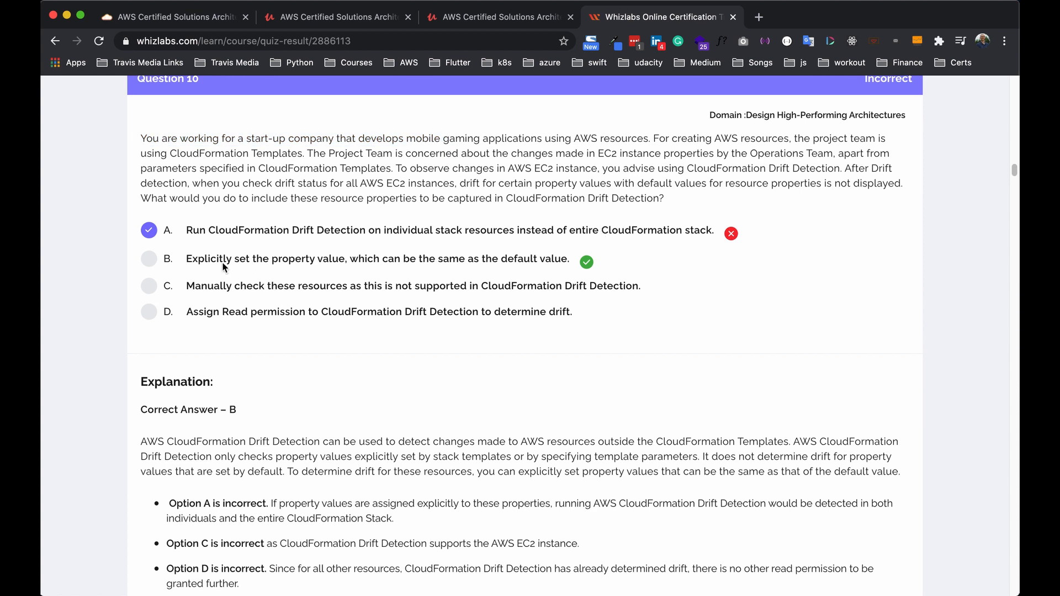
{"action": "scroll", "scroll_direction": "down", "scroll_amount": 3}
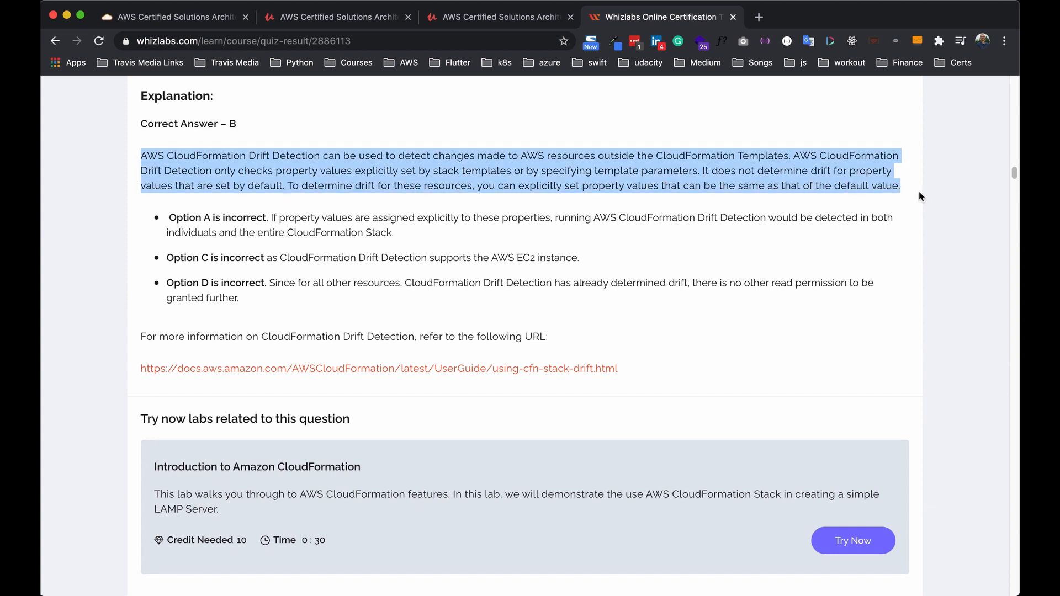
{"action": "mouse_move", "coordinate": [272, 373]}
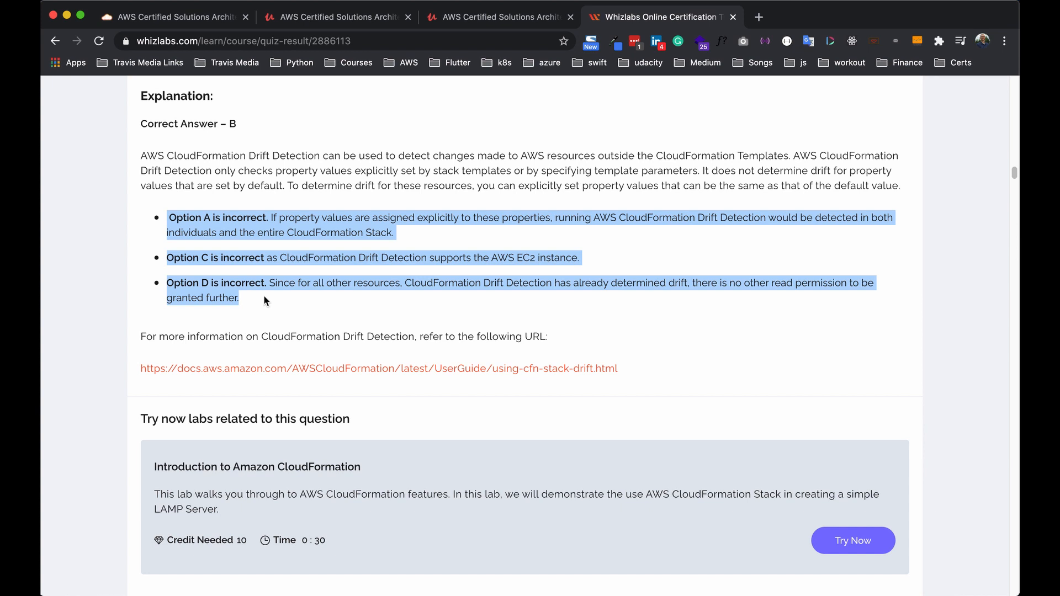
{"action": "scroll", "scroll_direction": "down", "scroll_amount": 3}
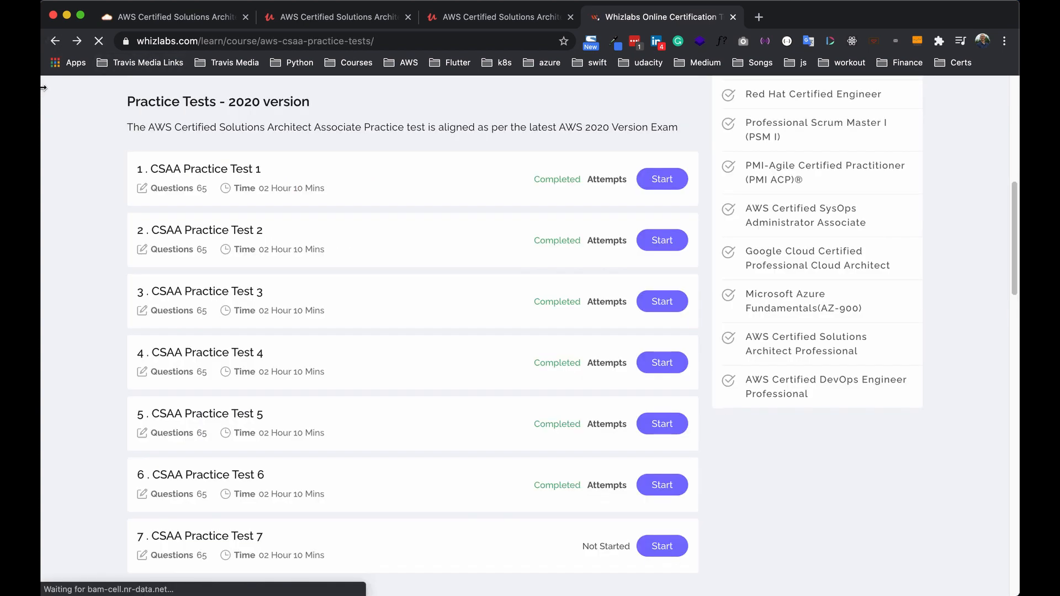
- View the 2020 practice test list with tests 1 to 6 completed and test 7 not started
{"action": "scroll", "scroll_direction": "down", "scroll_amount": 3}
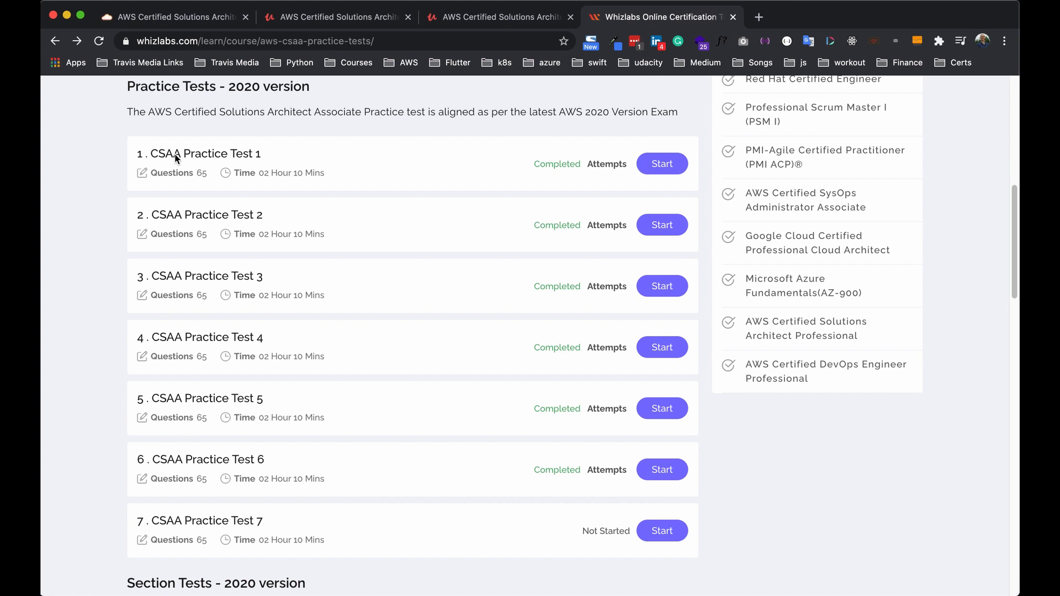
{"action": "mouse_move", "coordinate": [165, 160]}
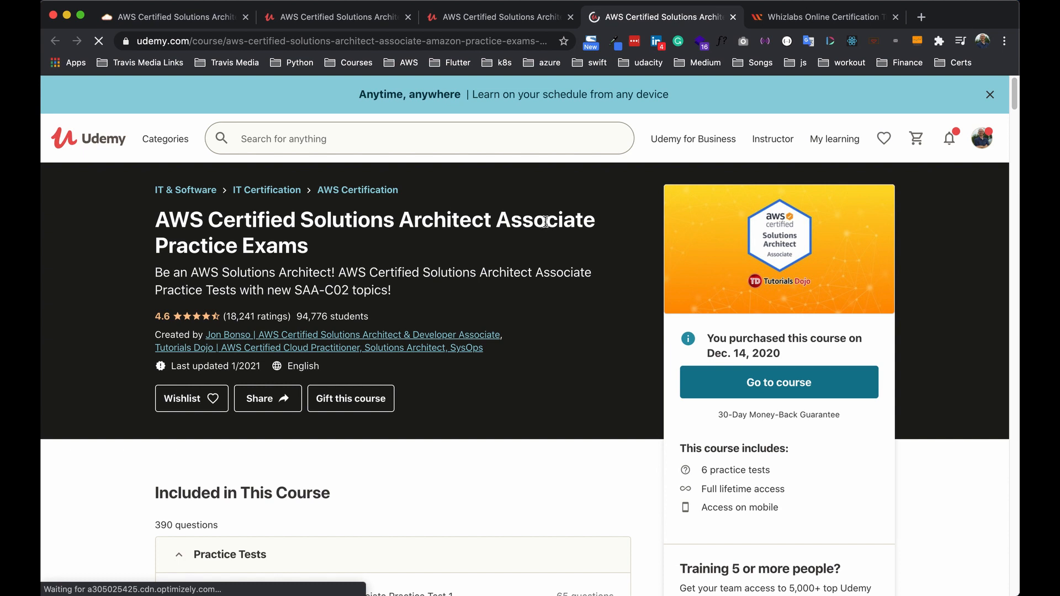
{"action": "mouse_move", "coordinate": [227, 338]}
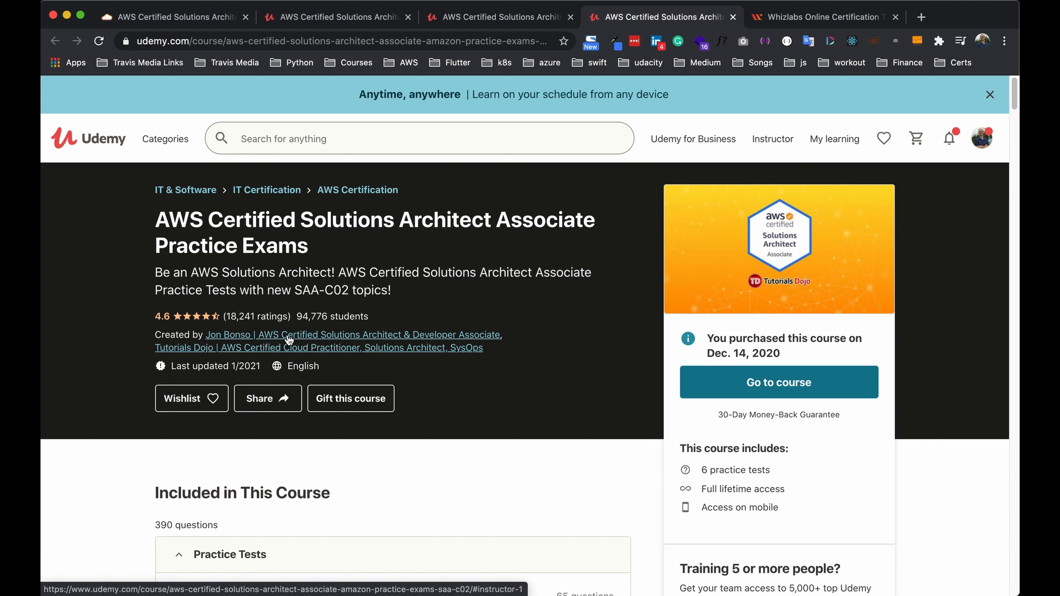
- View the Udemy Practice Test 1 results, a failed 64% attempt, down to its knowledge-area breakdown
{"action": "scroll", "scroll_direction": "down", "scroll_amount": 3}
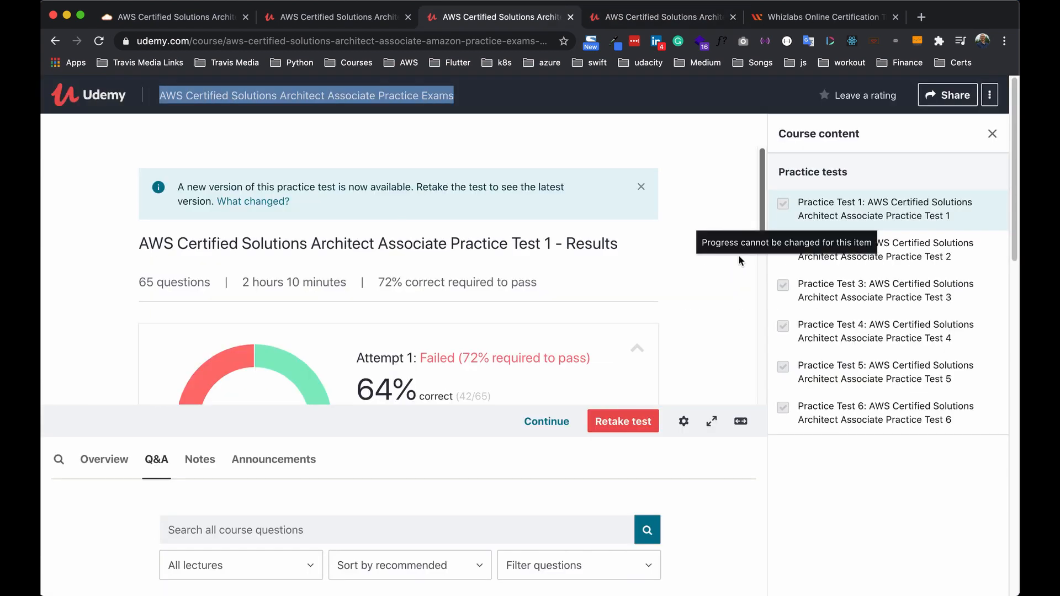
{"action": "mouse_move", "coordinate": [520, 312]}
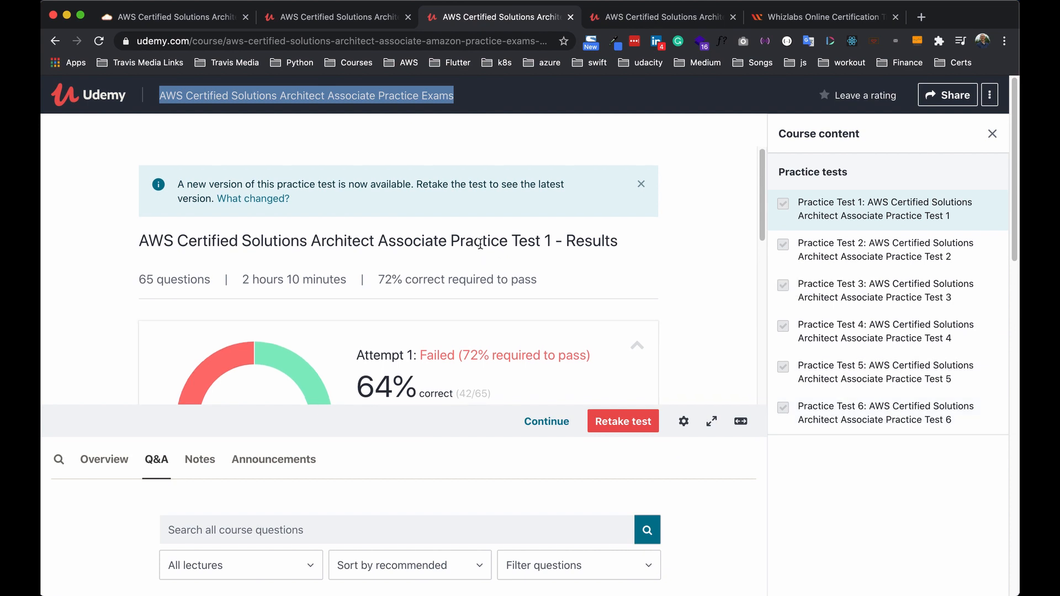
{"action": "scroll", "scroll_direction": "down", "scroll_amount": 3}
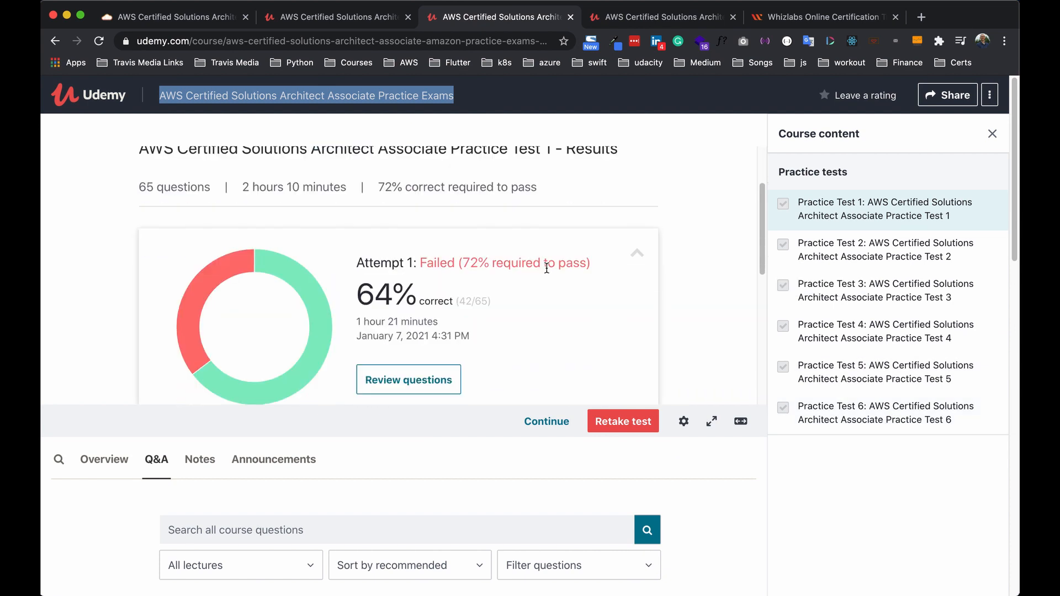
{"action": "scroll", "scroll_direction": "down", "scroll_amount": 3}
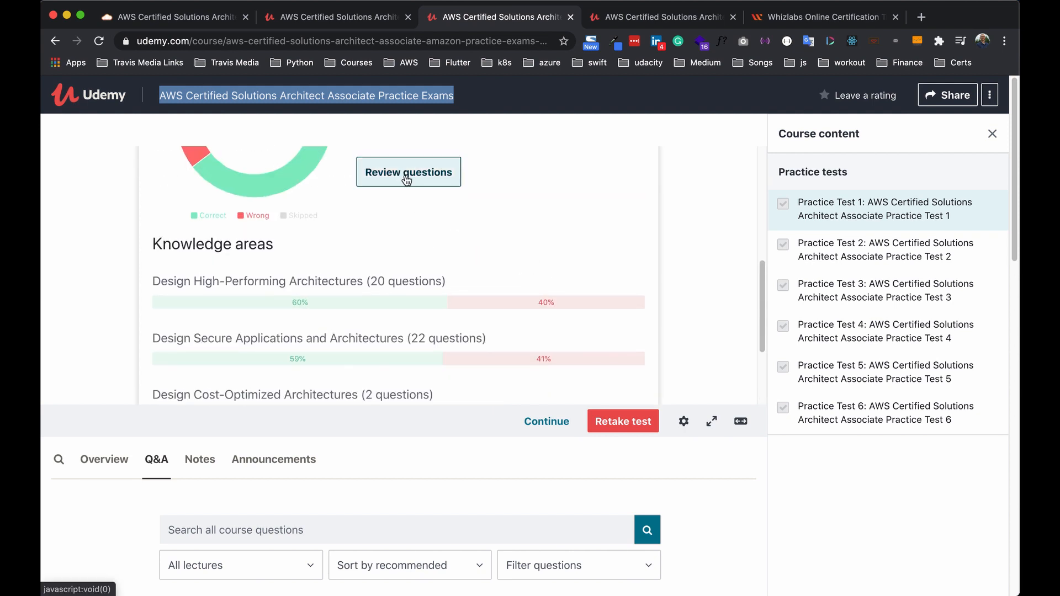
- Review Practice Test 1 questions through the Lambda KMS encryption explanation, then show the Whizlabs Test 6 report at 89.23% Passed
{"action": "left_click", "coordinate": [408, 172]}
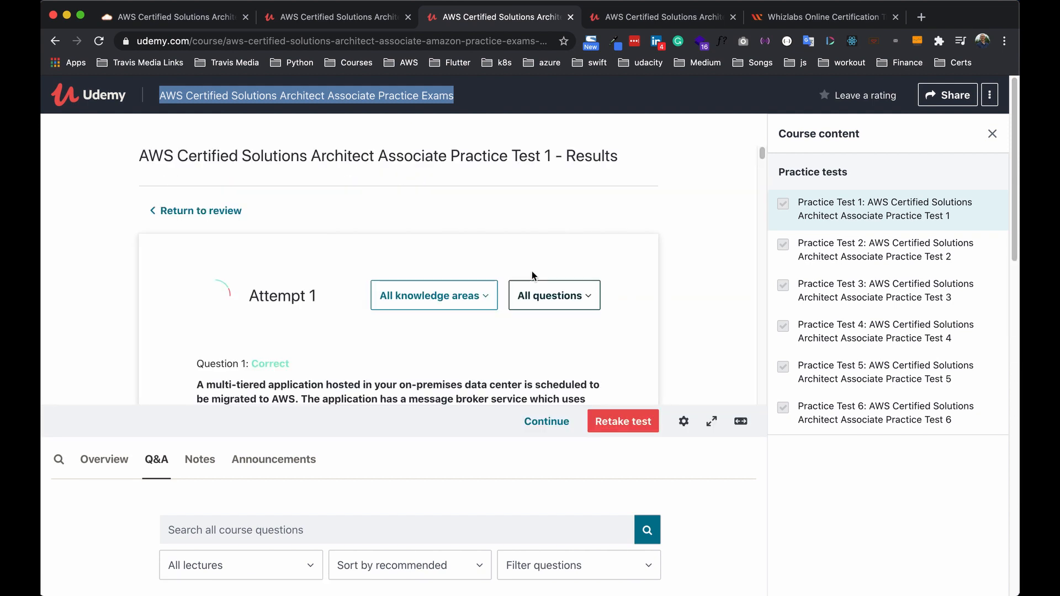
{"action": "scroll", "scroll_direction": "down", "scroll_amount": 3}
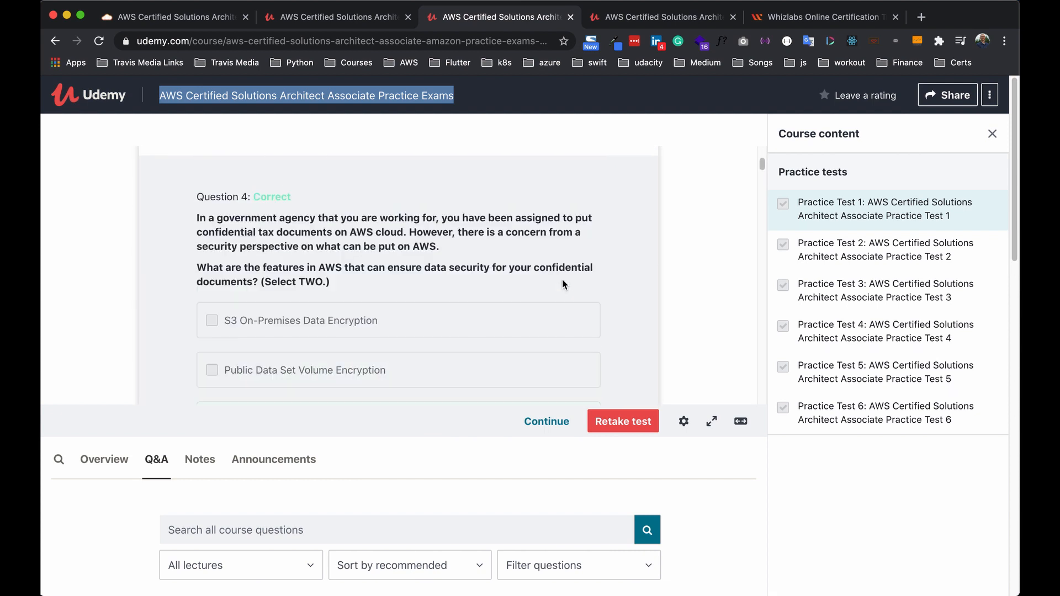
{"action": "scroll", "scroll_direction": "down", "scroll_amount": 3}
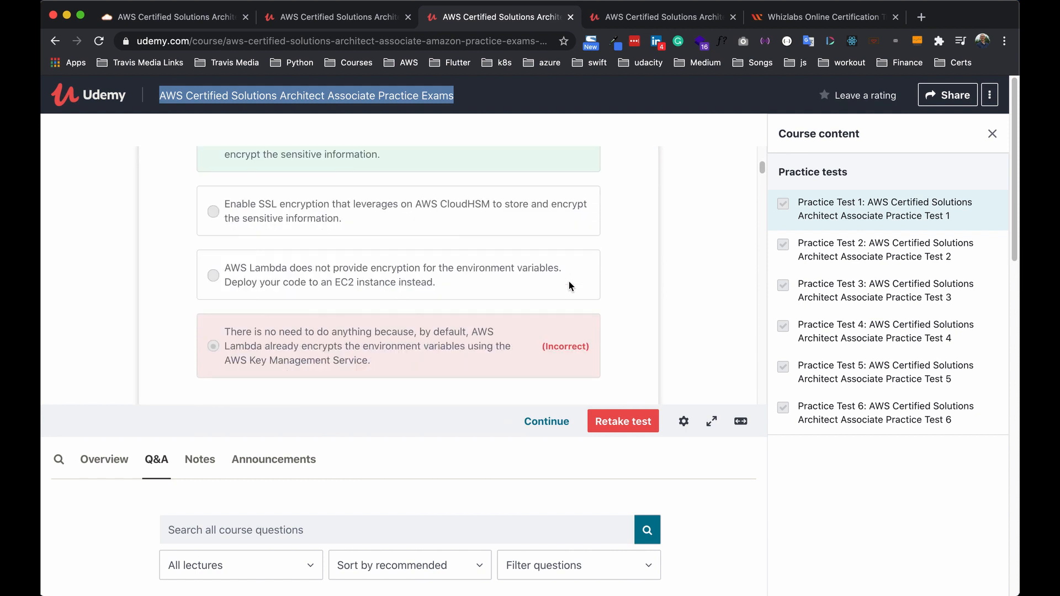
{"action": "scroll", "scroll_direction": "up", "scroll_amount": 3}
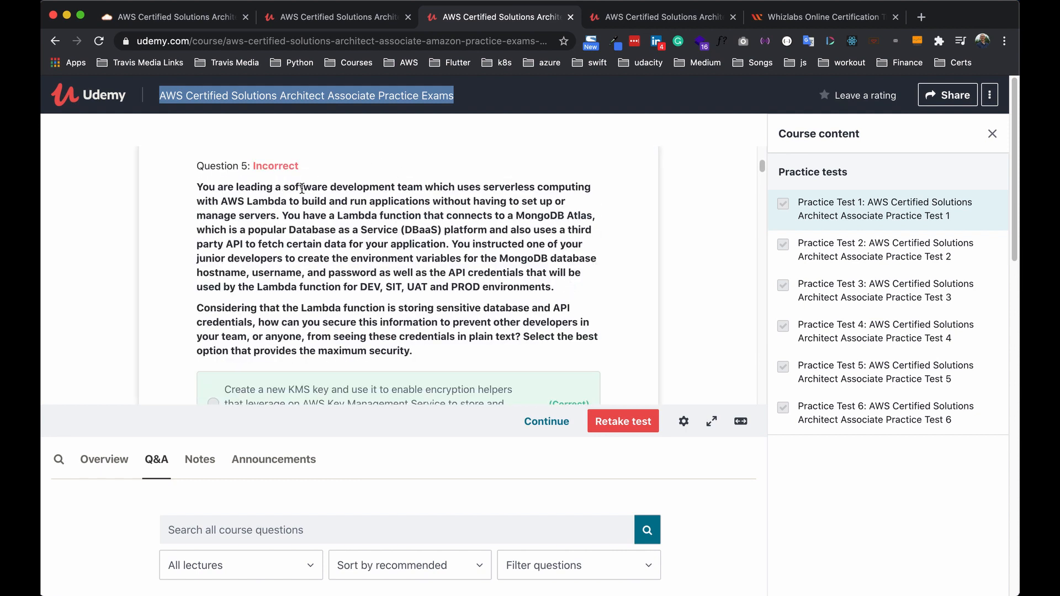
{"action": "scroll", "scroll_direction": "down", "scroll_amount": 3}
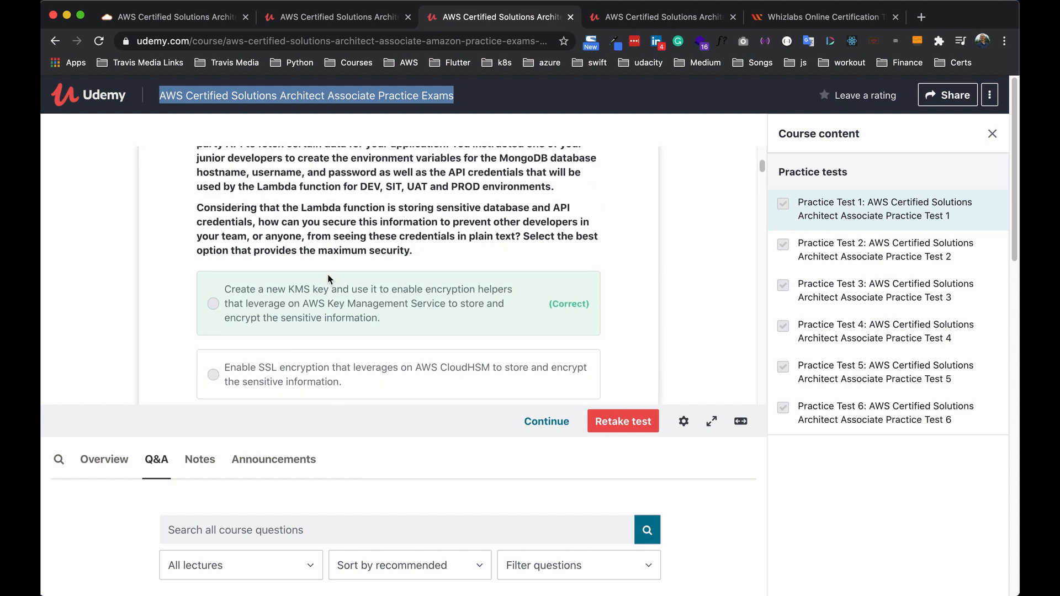
{"action": "scroll", "scroll_direction": "down", "scroll_amount": 3}
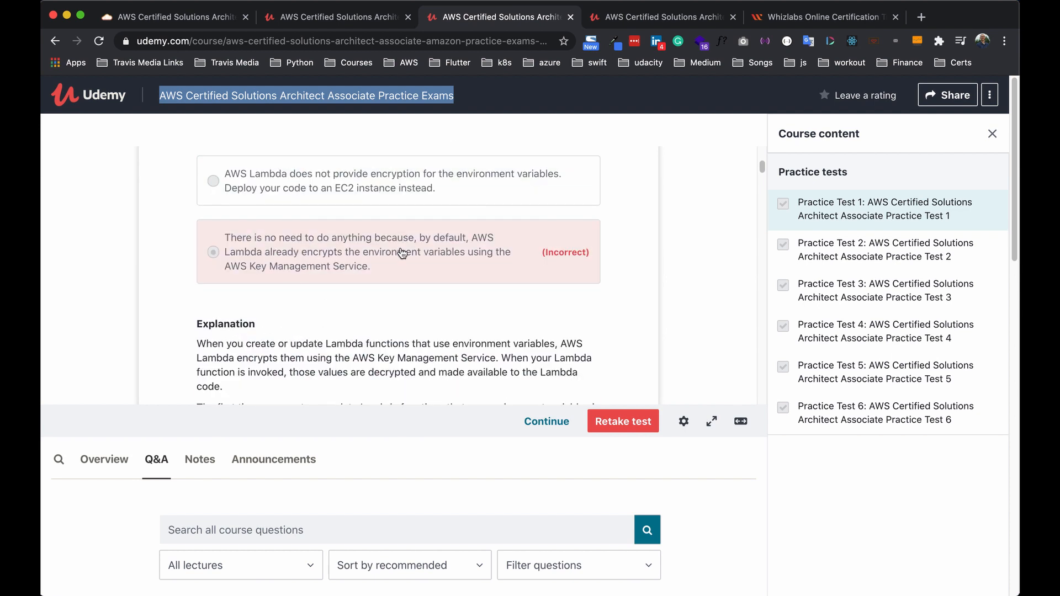
{"action": "scroll", "scroll_direction": "up", "scroll_amount": 3}
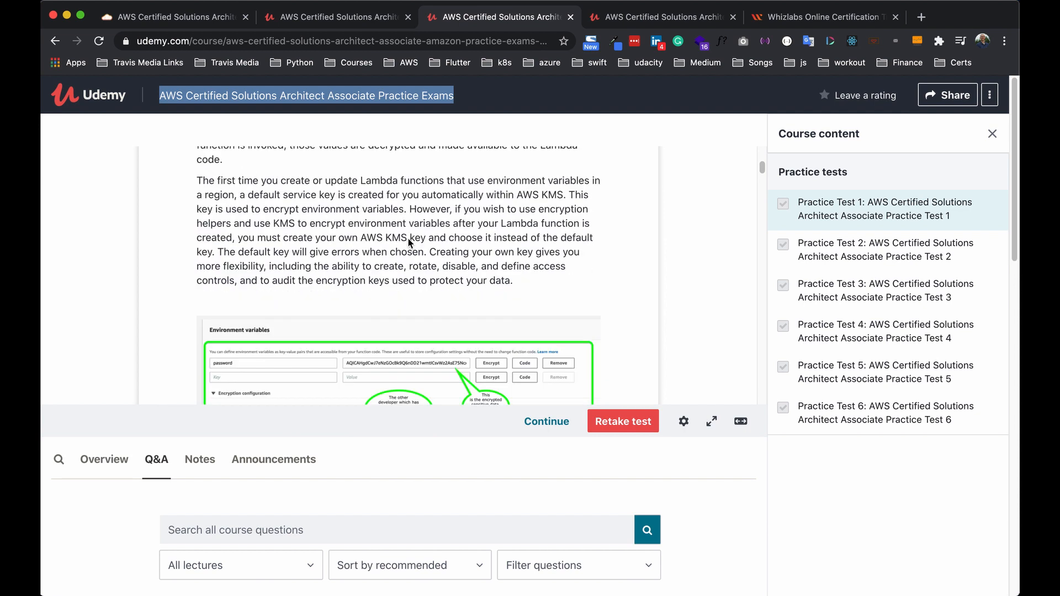
{"action": "scroll", "scroll_direction": "down", "scroll_amount": 3}
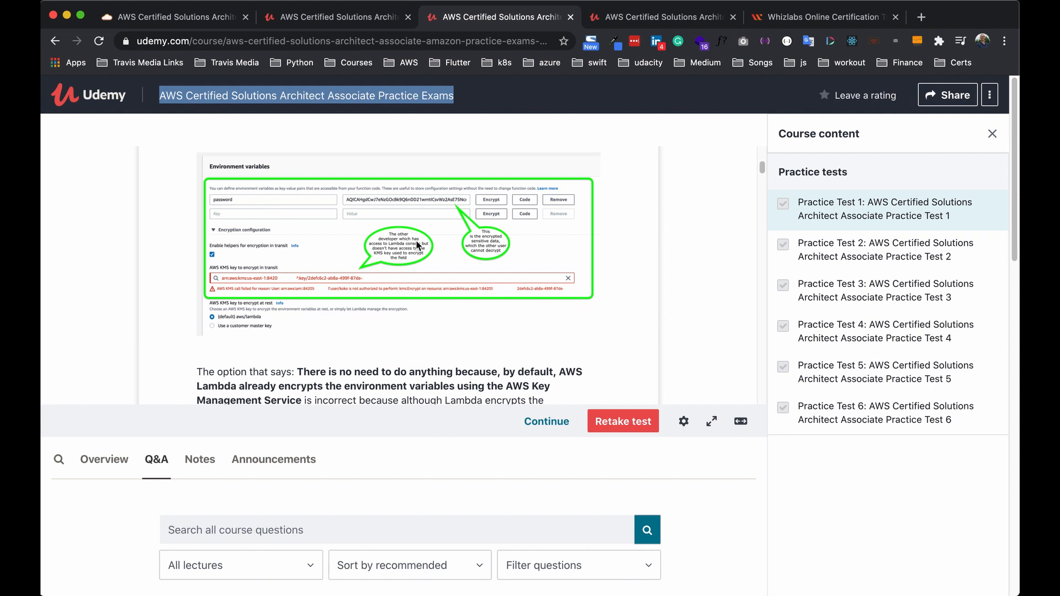
{"action": "scroll", "scroll_direction": "up", "scroll_amount": 3}
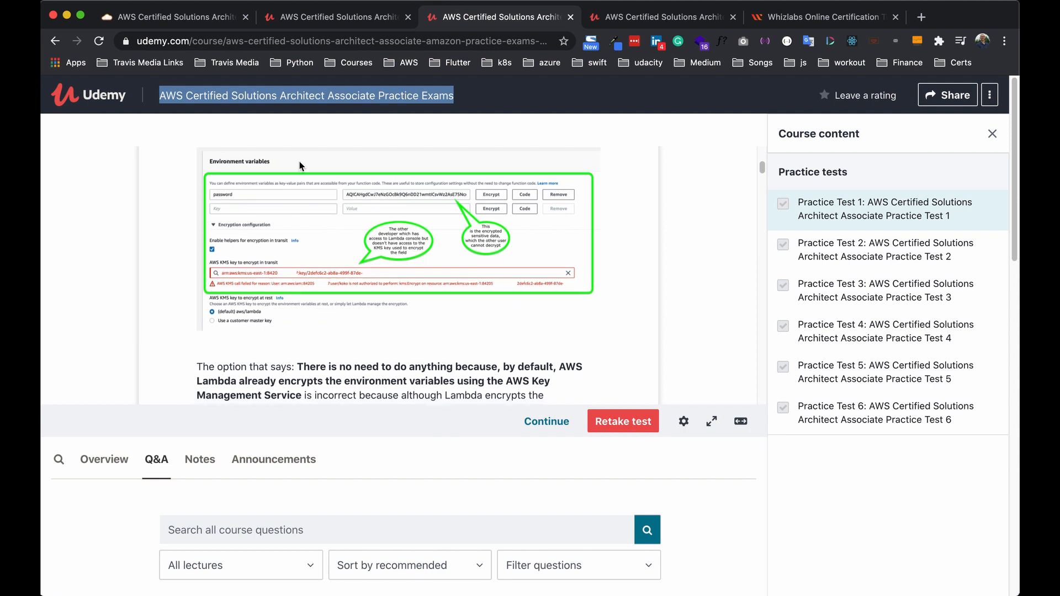
{"action": "mouse_move", "coordinate": [313, 215]}
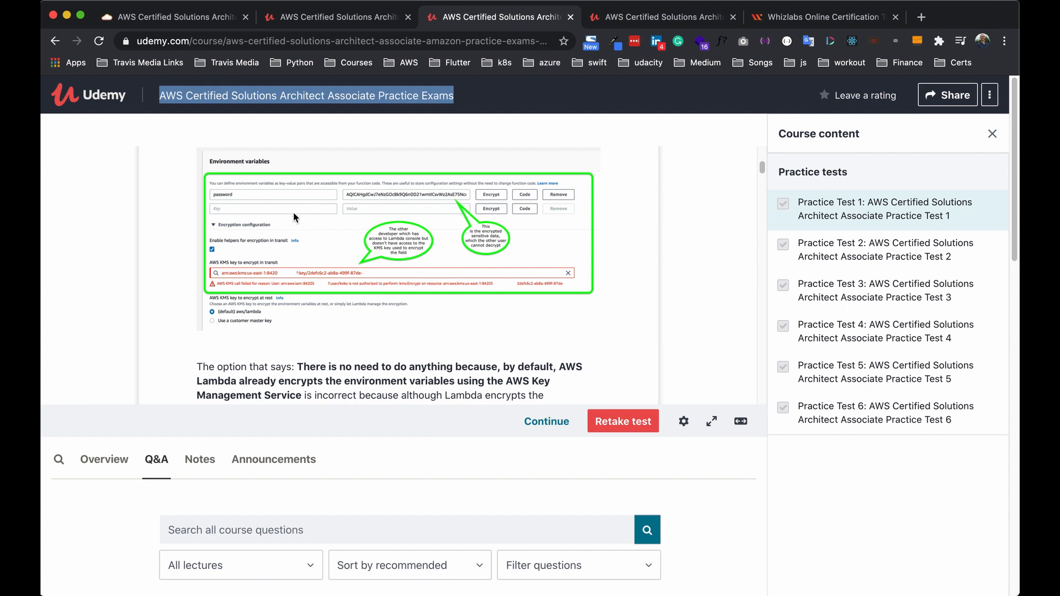
{"action": "mouse_move", "coordinate": [499, 197]}
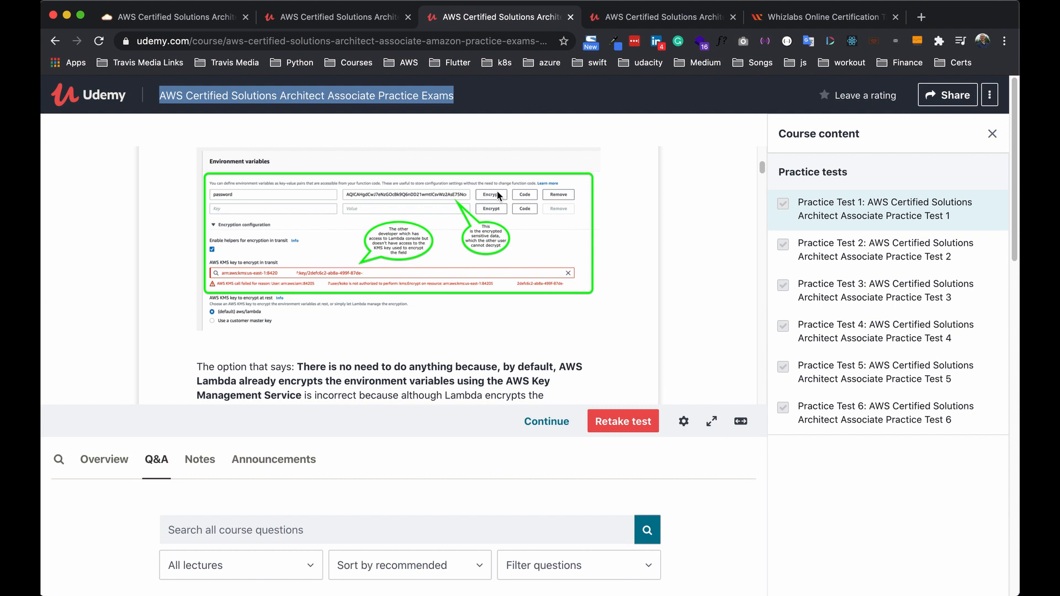
{"action": "left_click", "coordinate": [815, 17]}
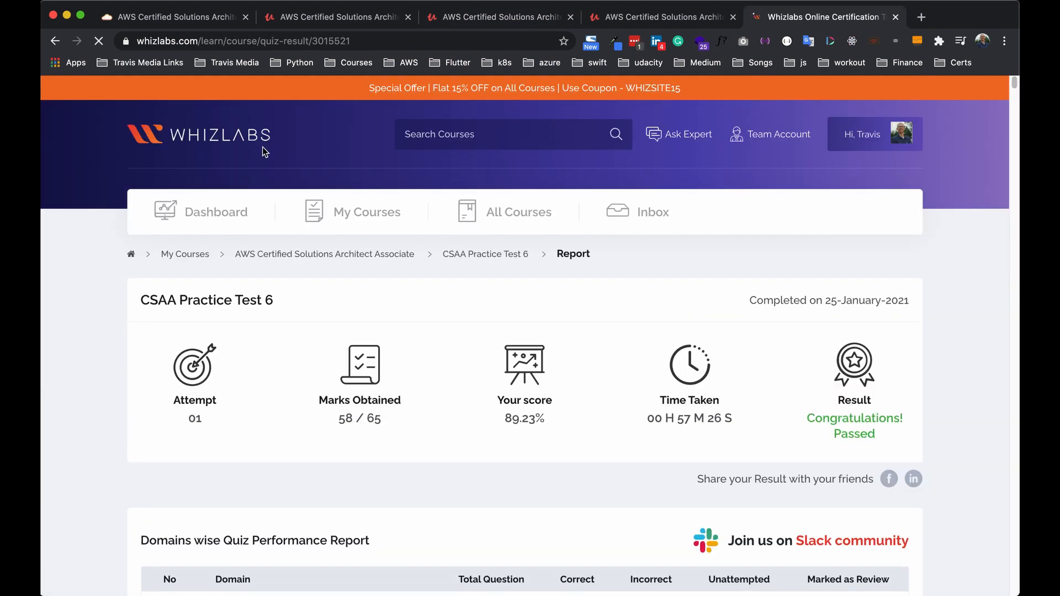
{"action": "left_click", "coordinate": [663, 16]}
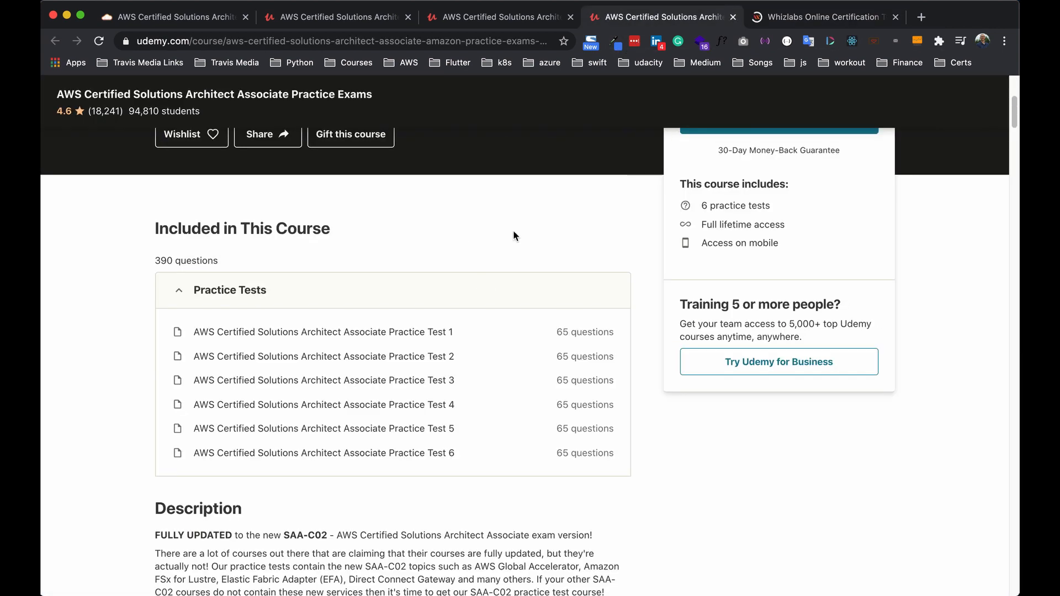
{"action": "mouse_move", "coordinate": [705, 60]}
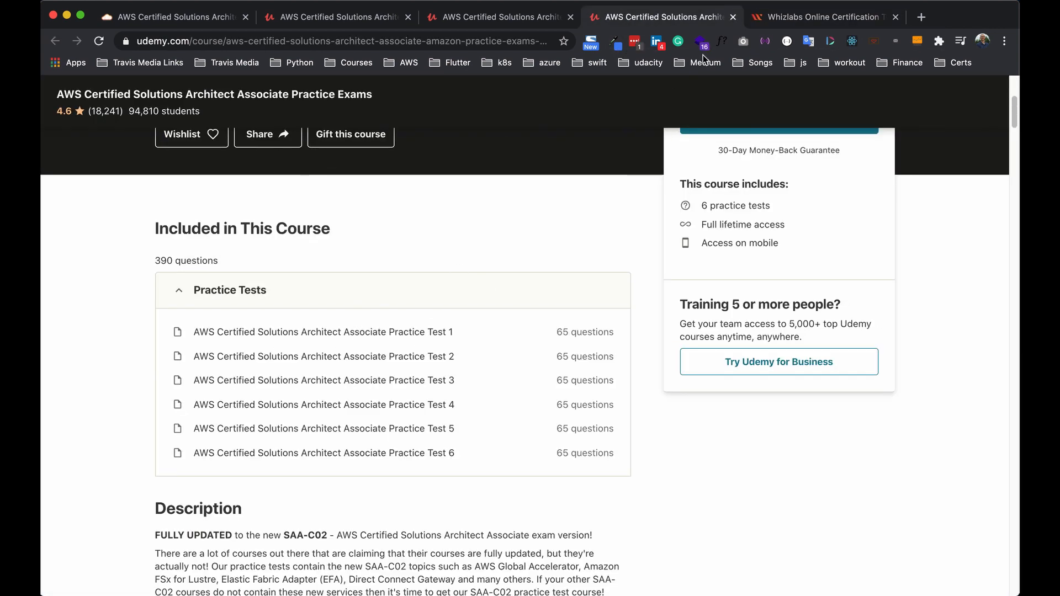
{"action": "left_click", "coordinate": [818, 17]}
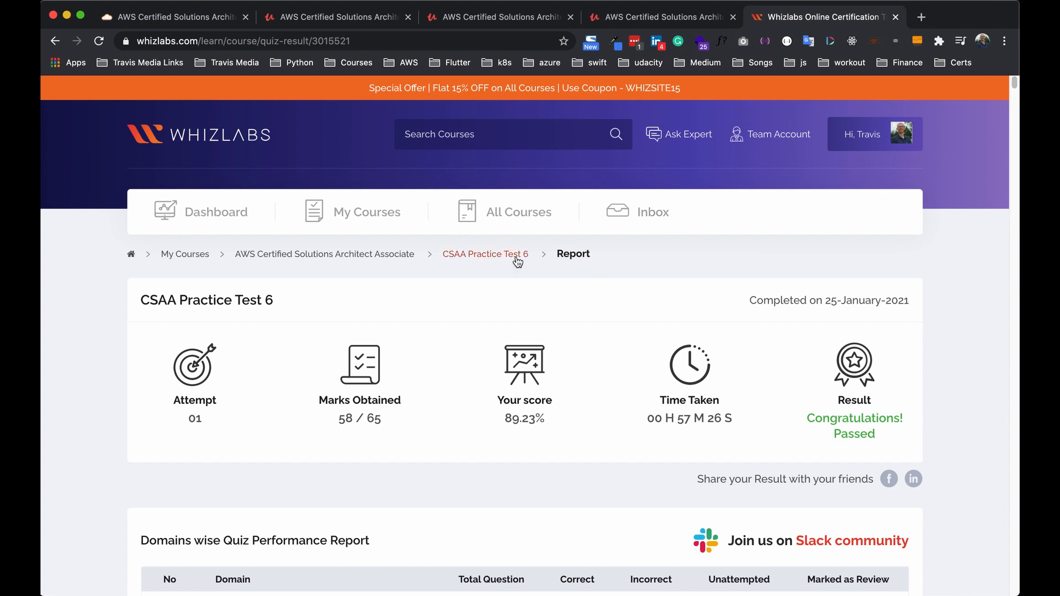
{"action": "mouse_move", "coordinate": [494, 465]}
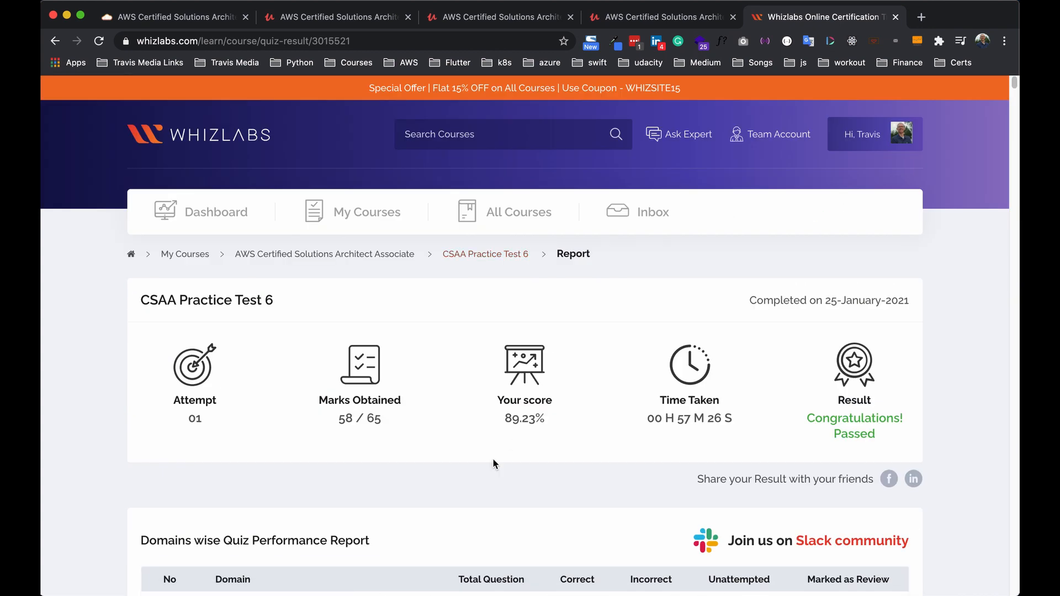
{"action": "double_click", "coordinate": [524, 418]}
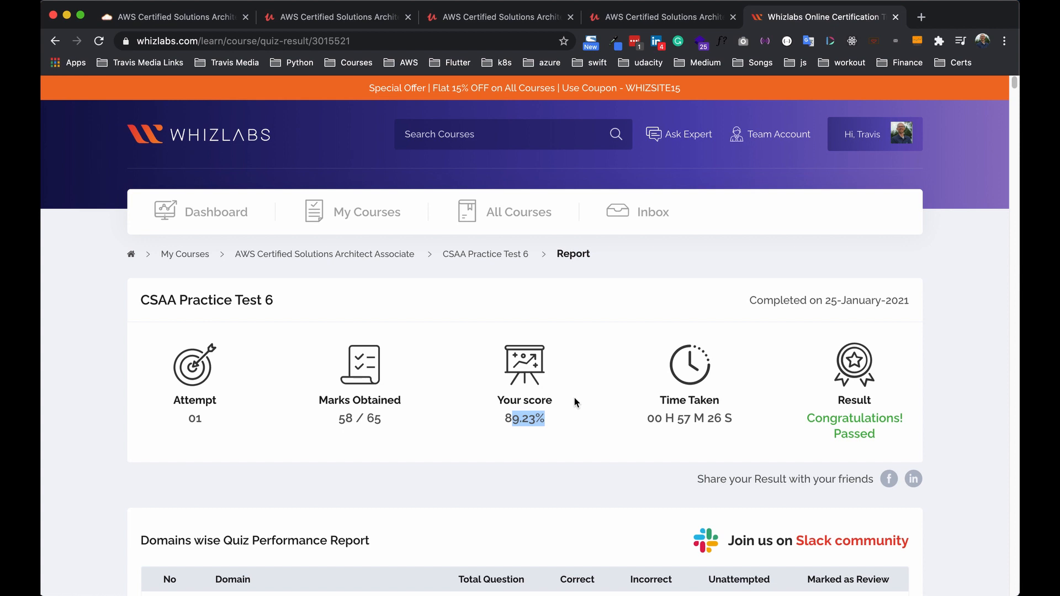
{"action": "mouse_move", "coordinate": [539, 404]}
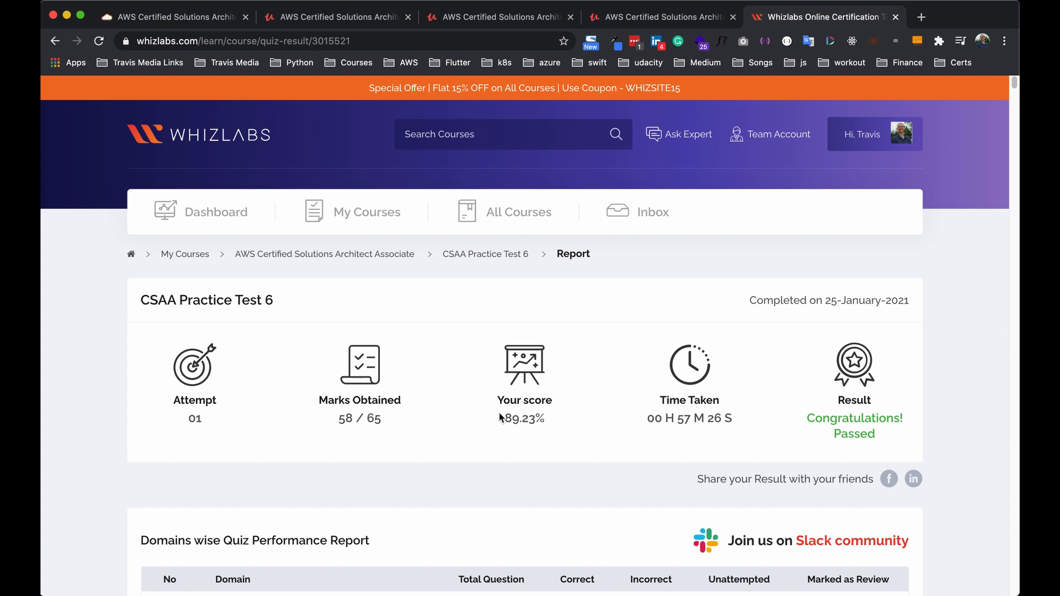
{"action": "mouse_move", "coordinate": [802, 129]}
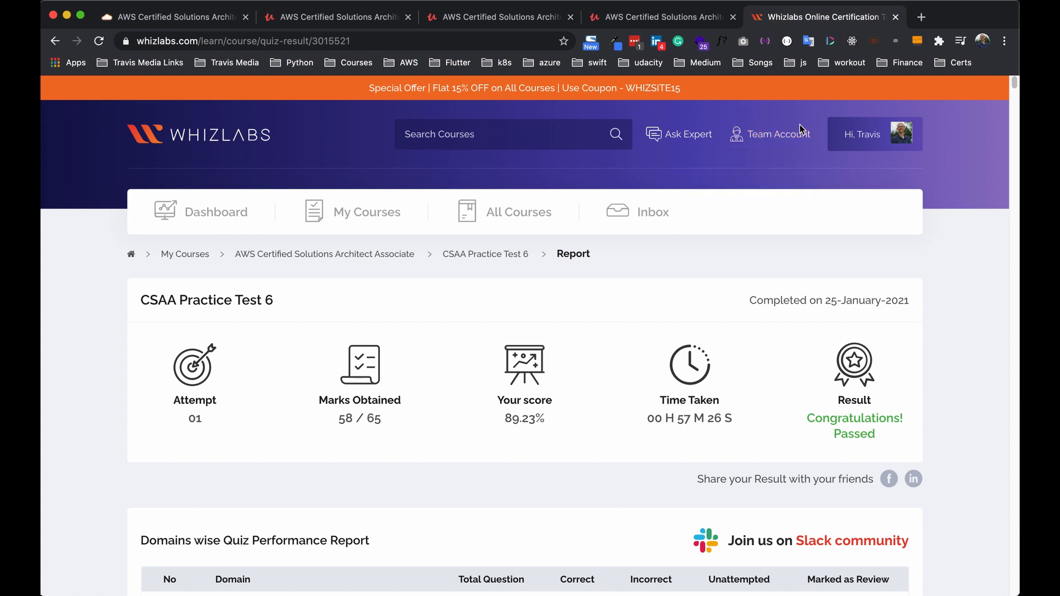